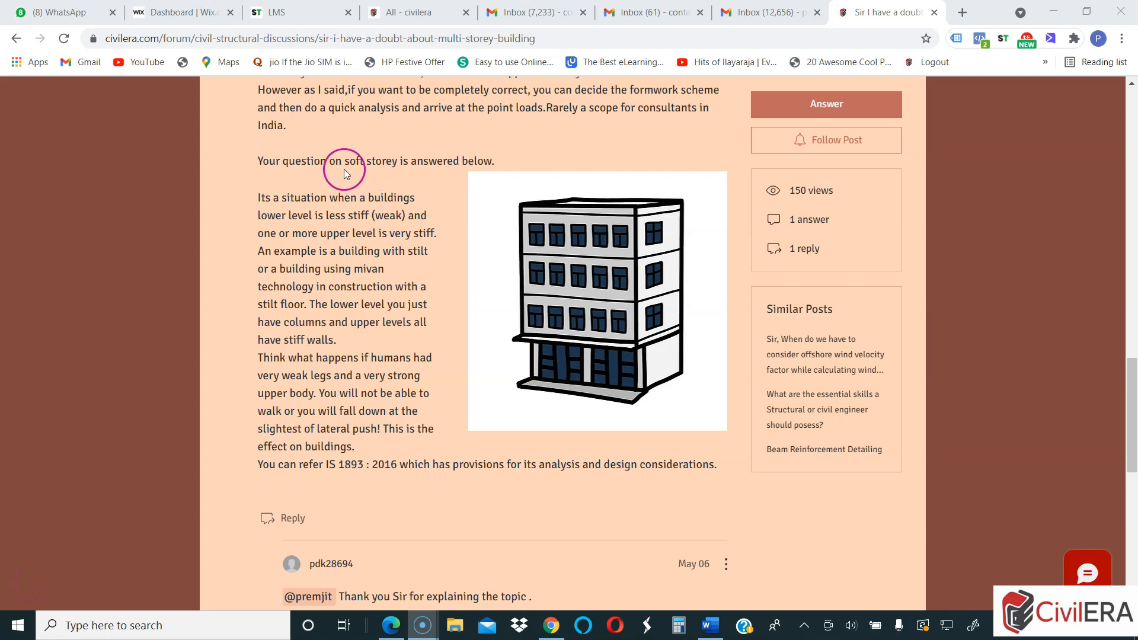
pyautogui.moveTo(386, 217)
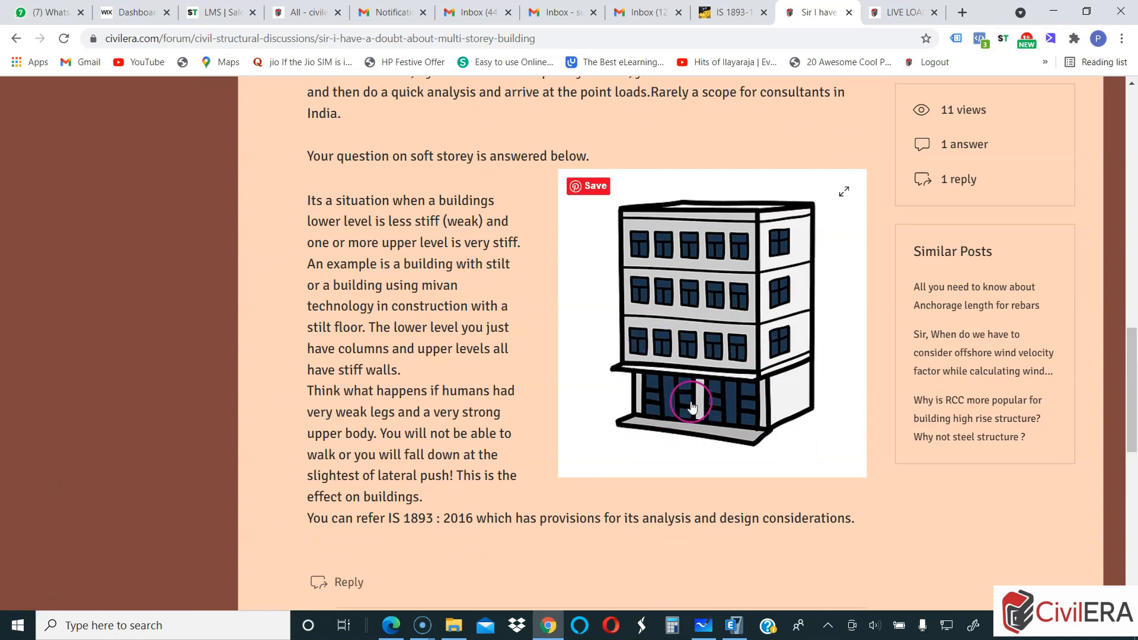
pyautogui.moveTo(703, 400)
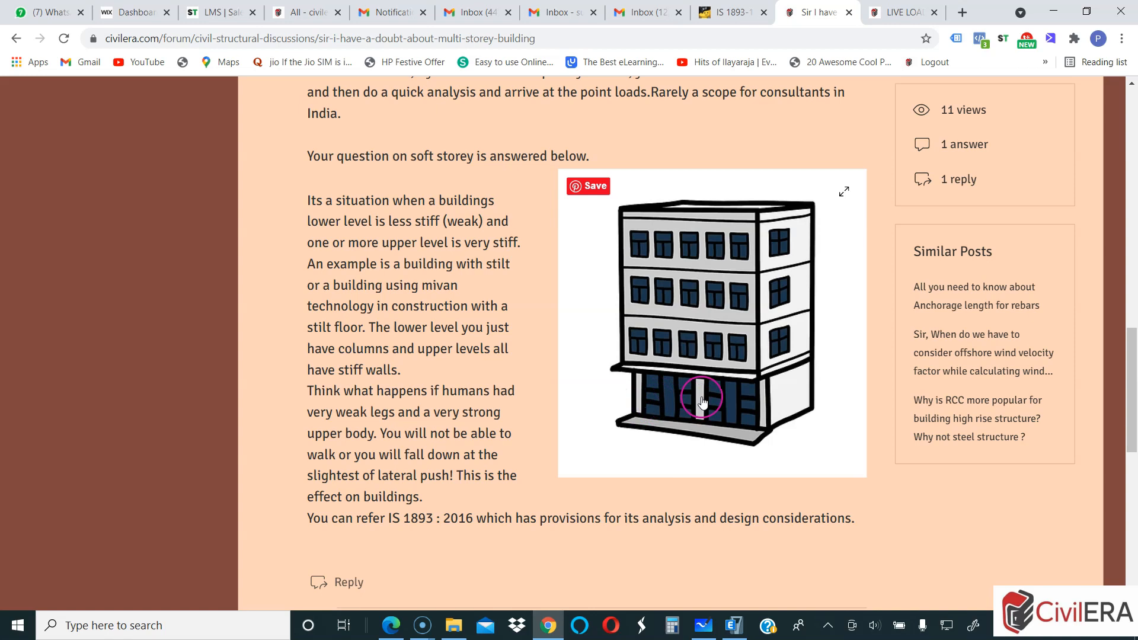
pyautogui.moveTo(666, 402)
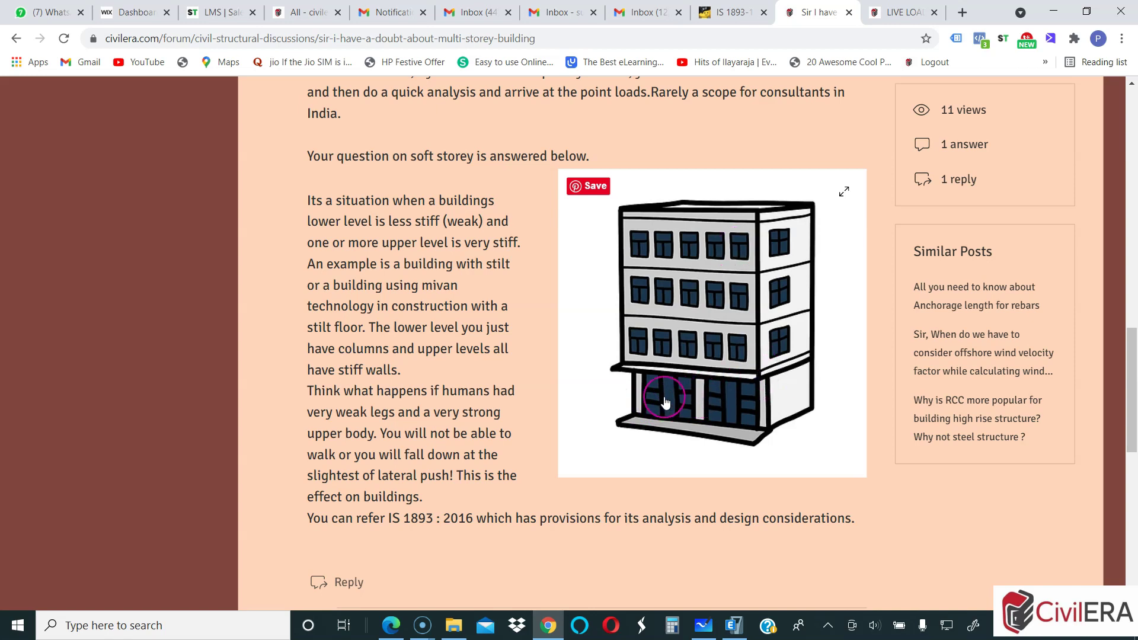
pyautogui.moveTo(618, 401)
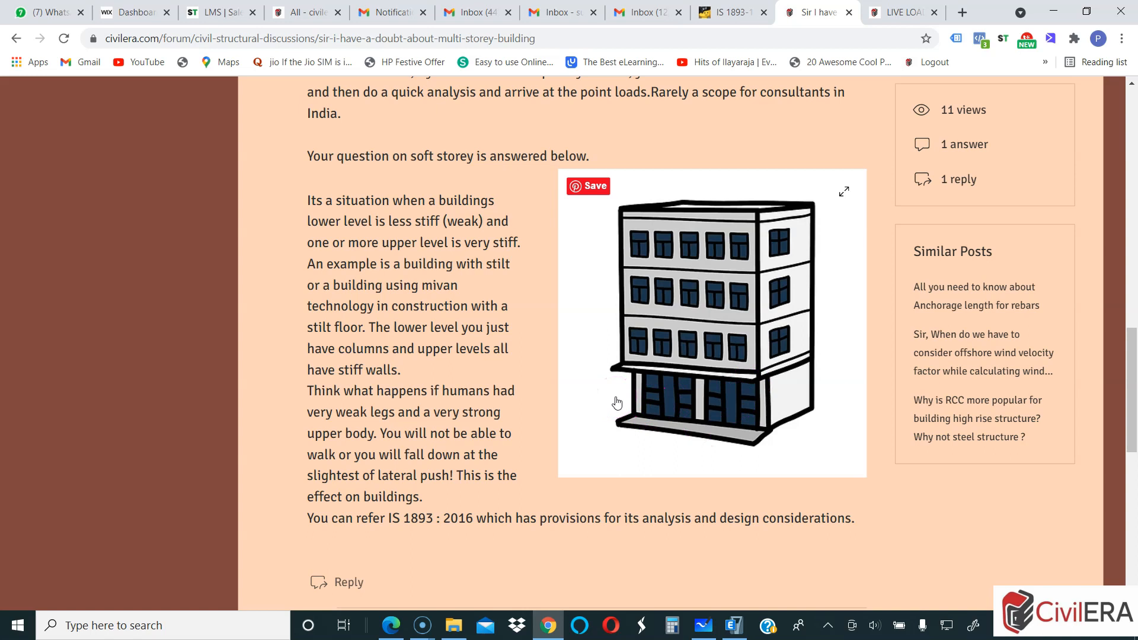
# Step: Bring up the IS 1893 Part 1 2016 PDF at the Strength Irregularity (Weak Storey) clause
pyautogui.click(645, 398)
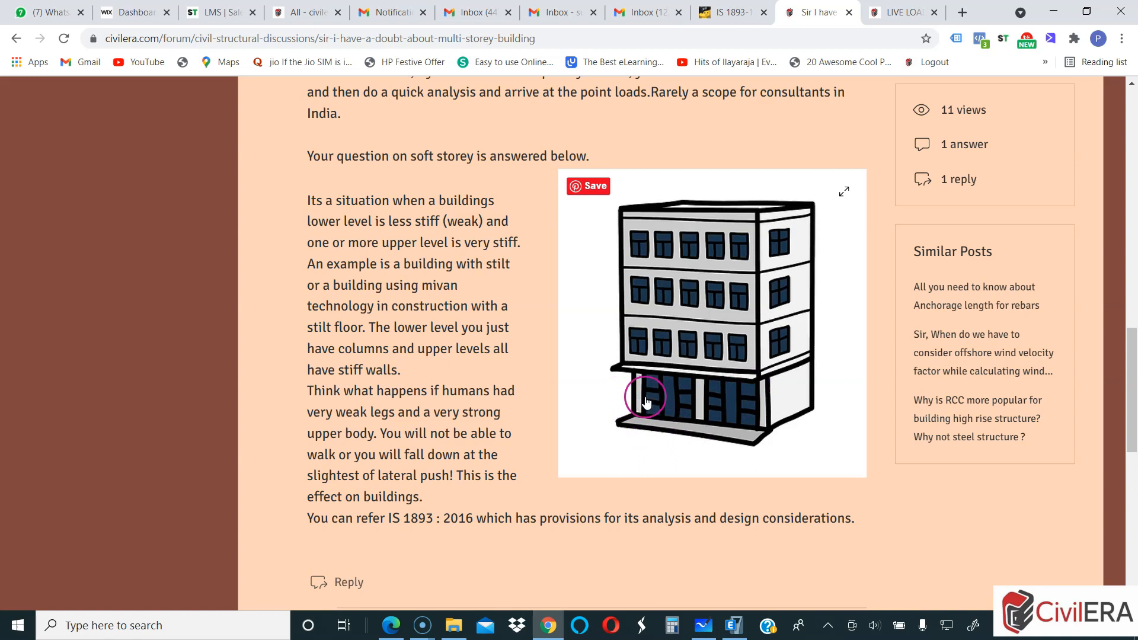
pyautogui.moveTo(609, 436)
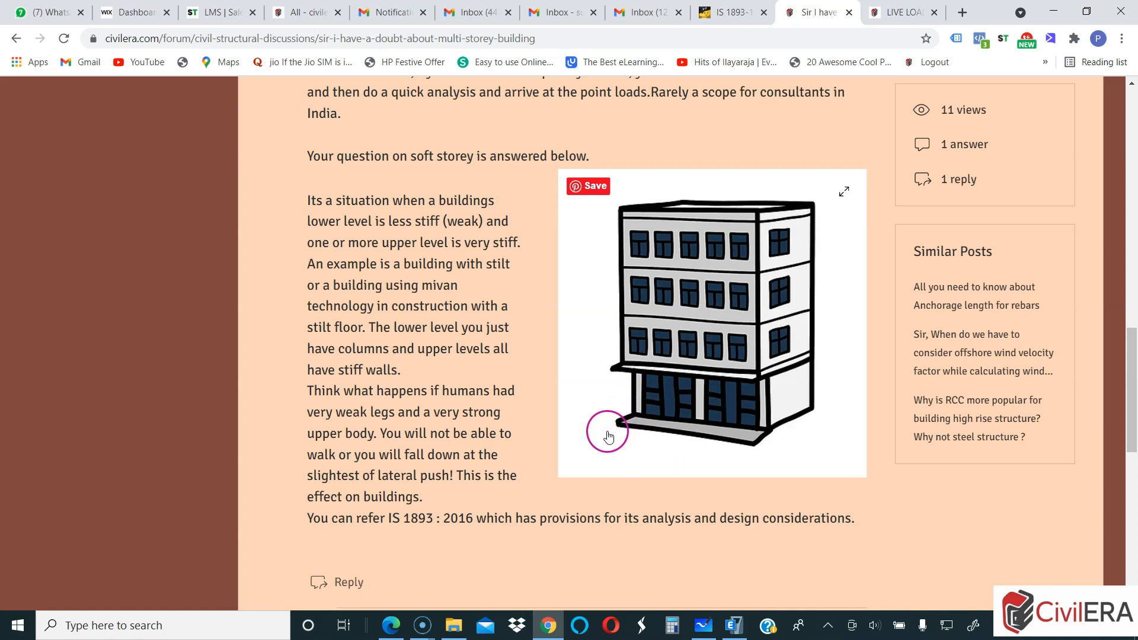
pyautogui.moveTo(770, 349)
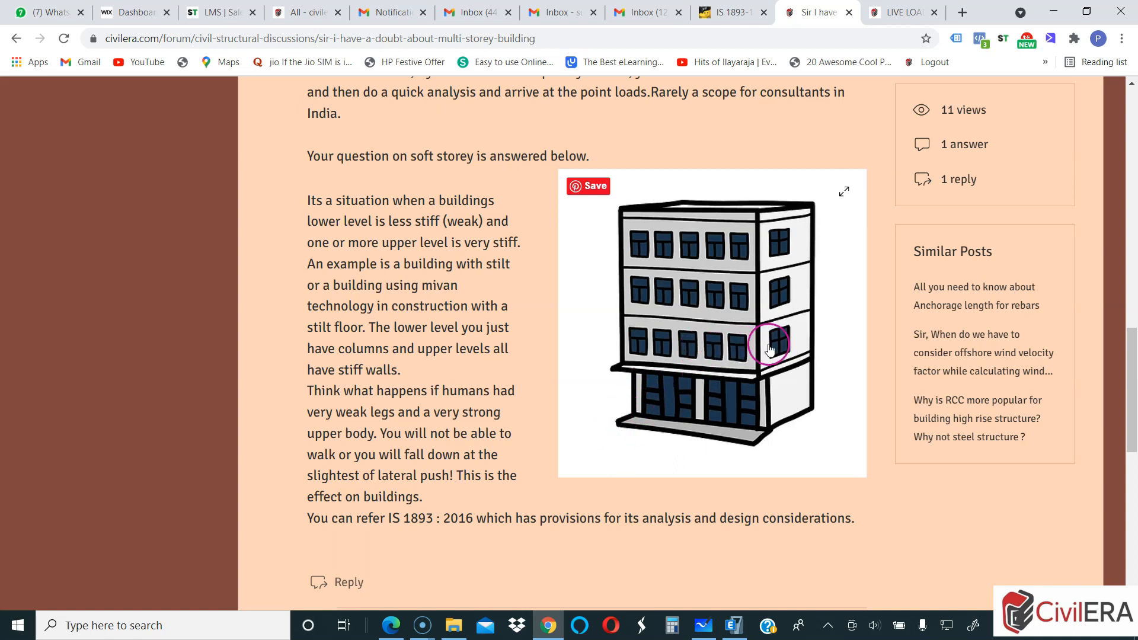
pyautogui.moveTo(631, 384)
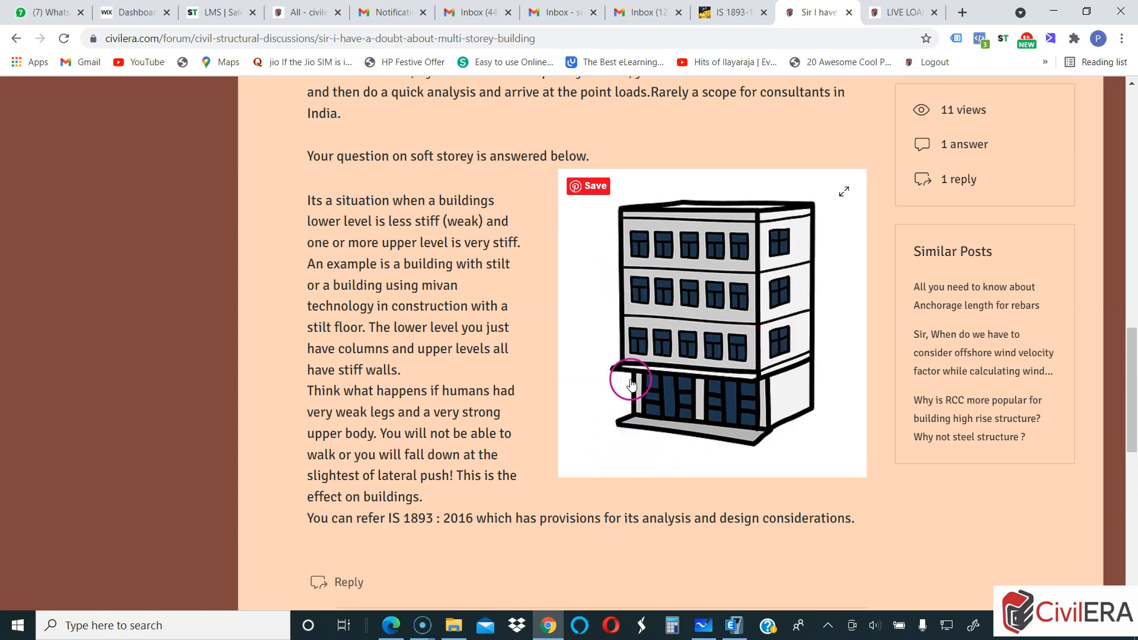
pyautogui.moveTo(634, 370)
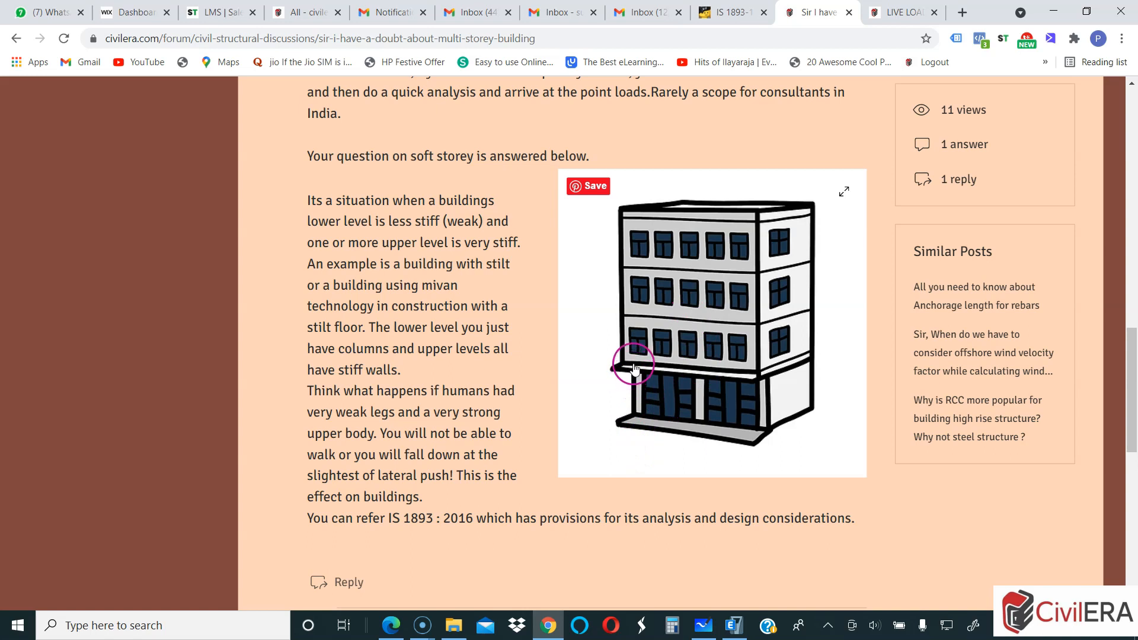
pyautogui.moveTo(738, 377)
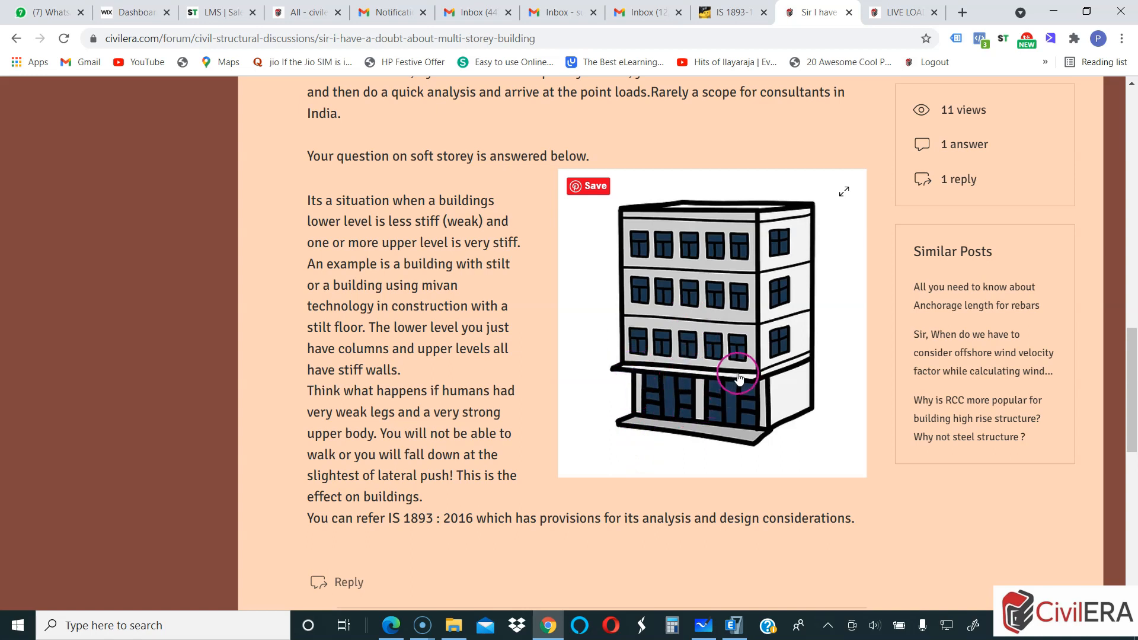
pyautogui.moveTo(742, 421)
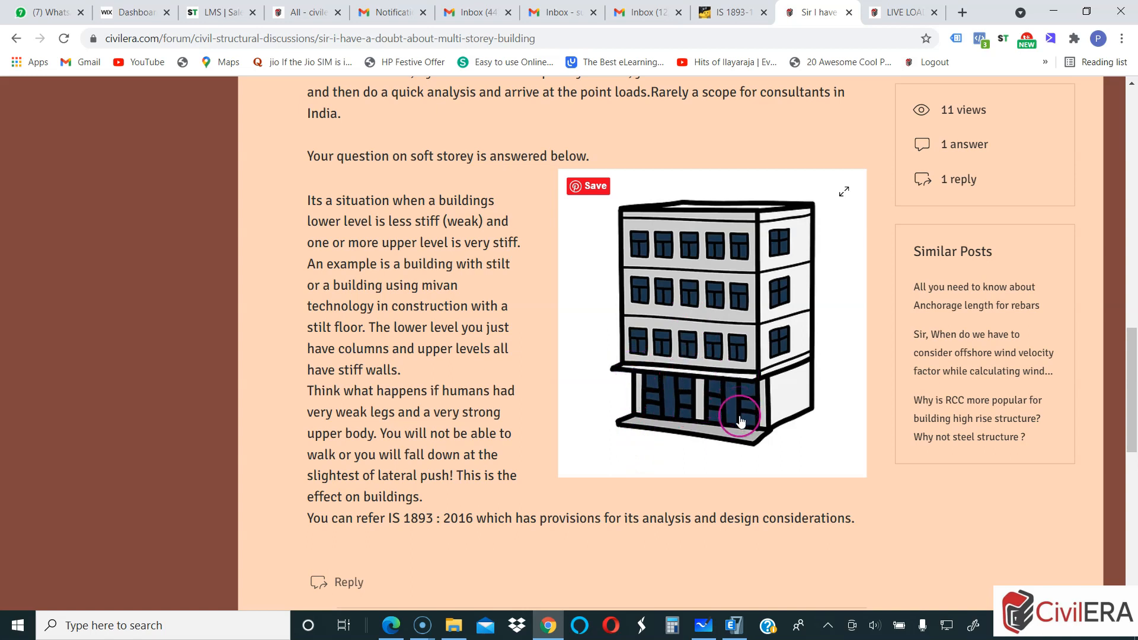
pyautogui.moveTo(631, 411)
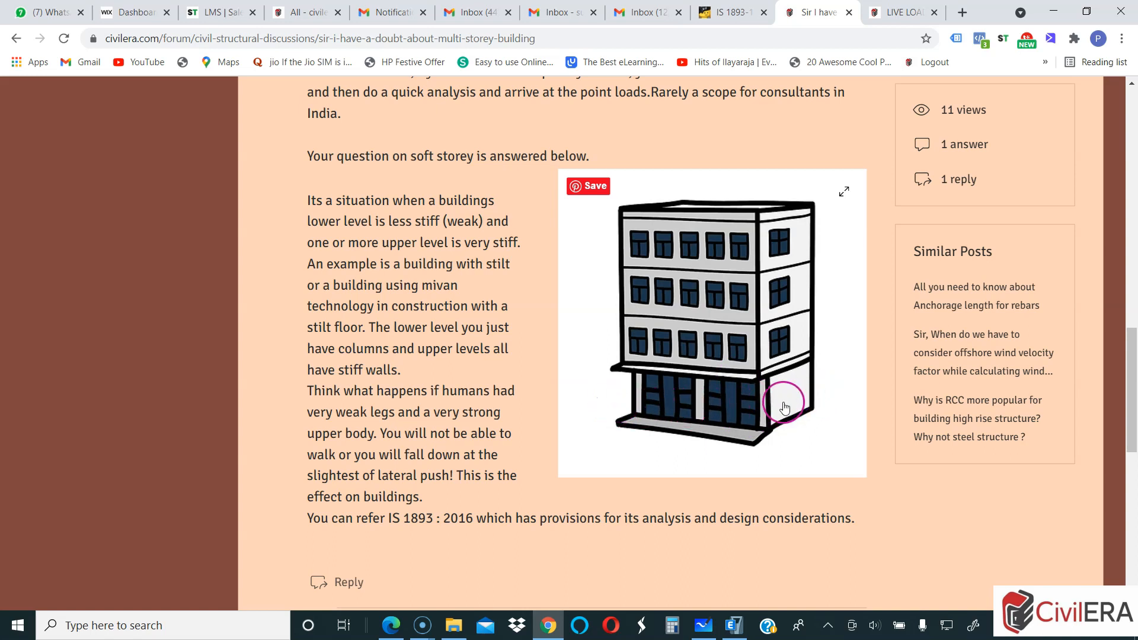
pyautogui.moveTo(737, 252)
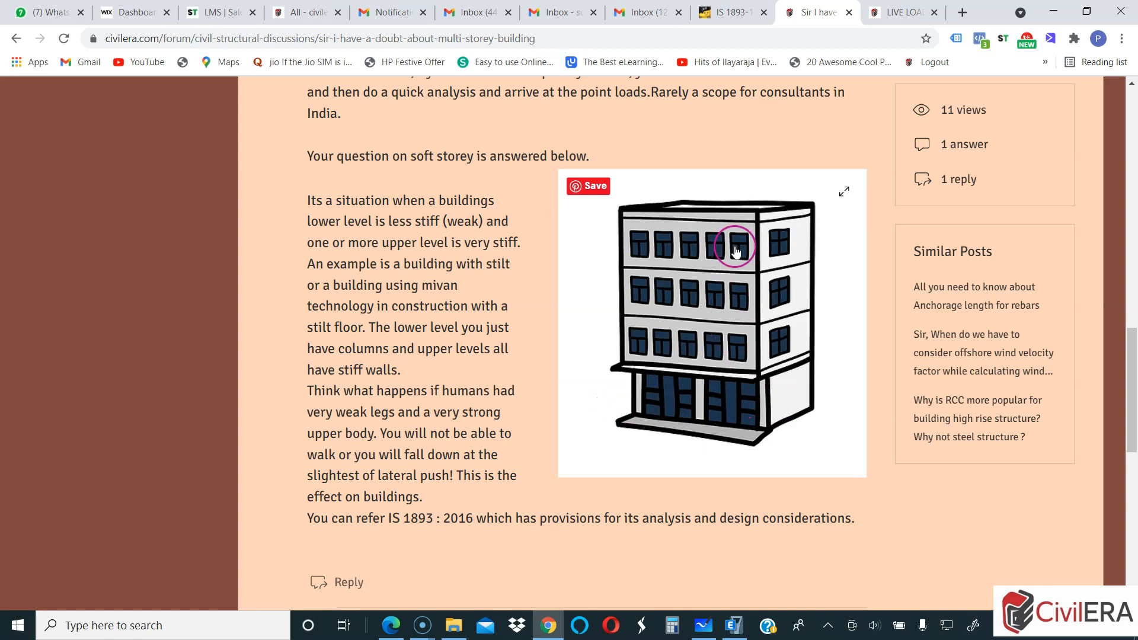
pyautogui.moveTo(671, 434)
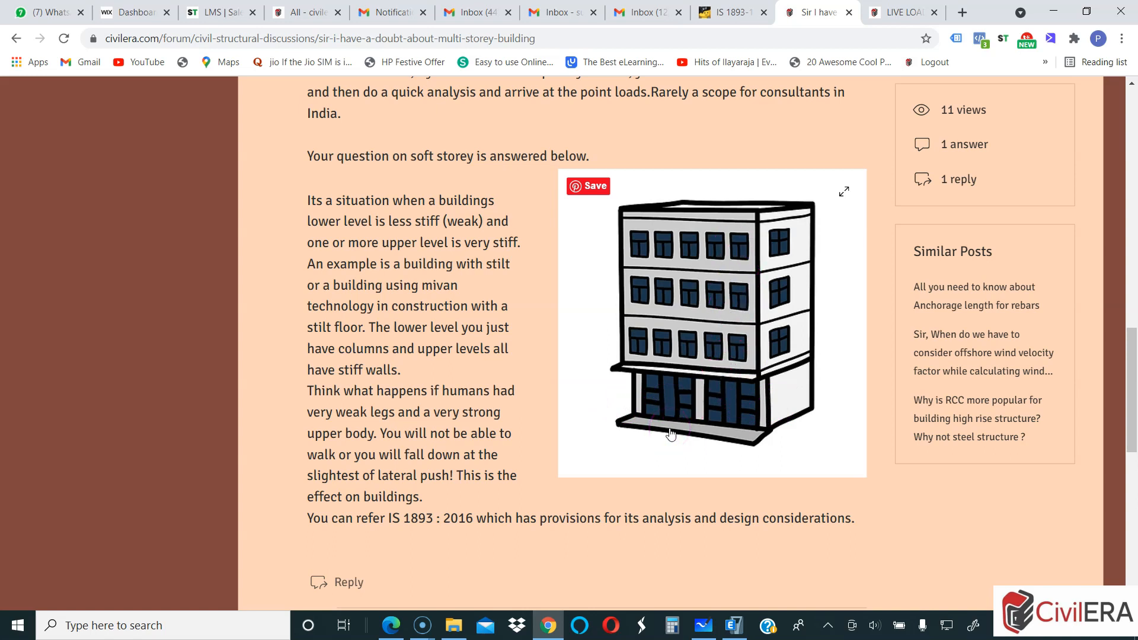
pyautogui.click(704, 441)
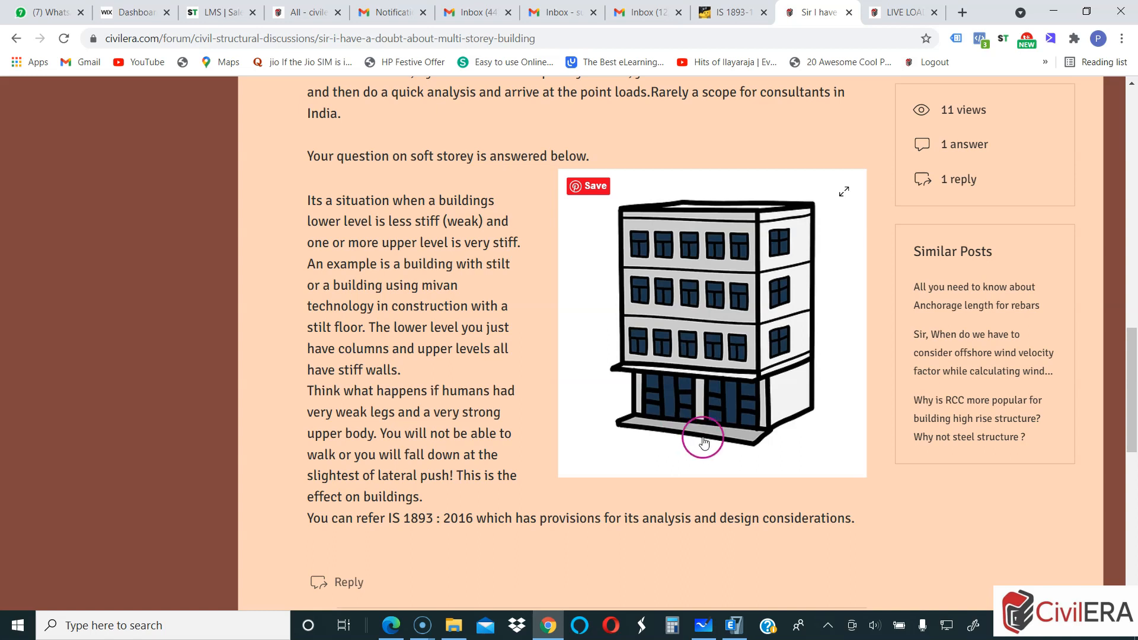
pyautogui.moveTo(749, 431)
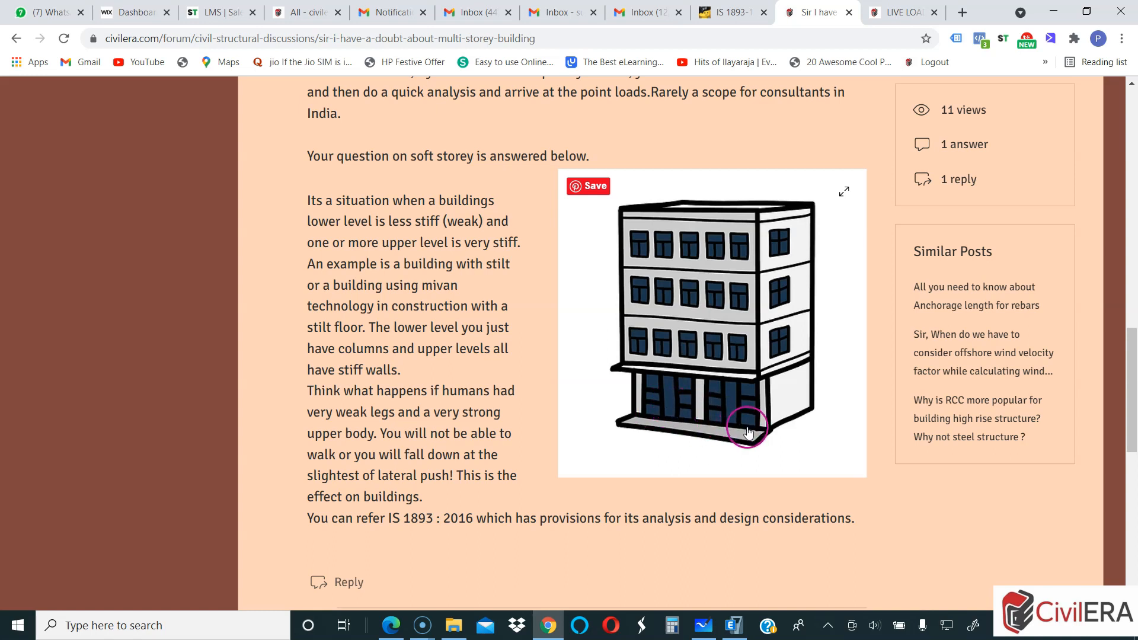
pyautogui.moveTo(730, 252)
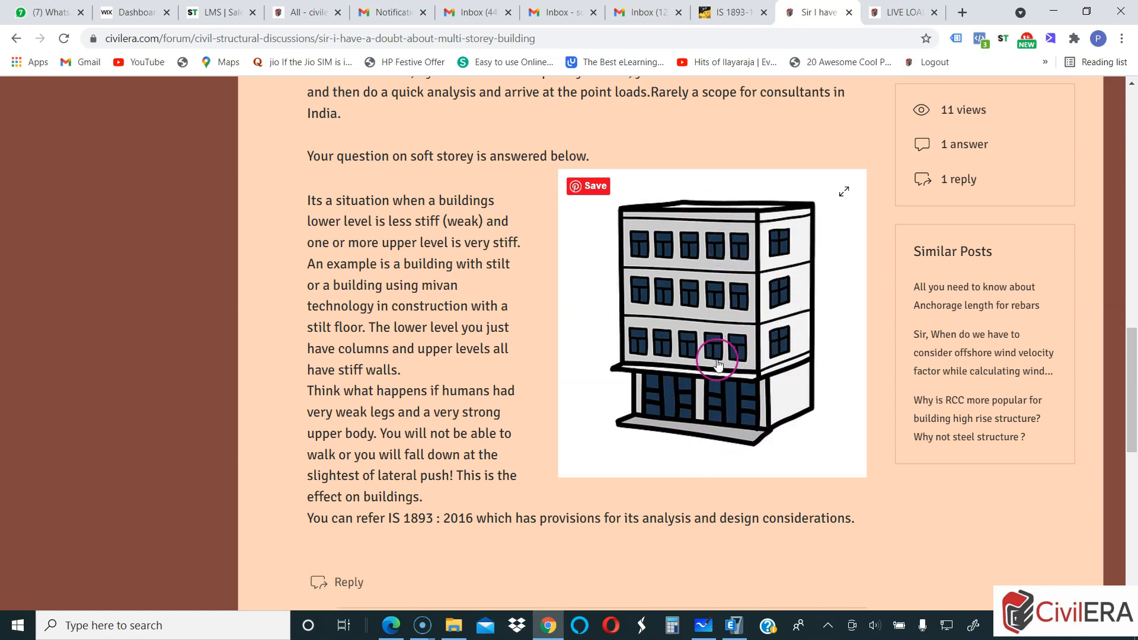
pyautogui.moveTo(759, 394)
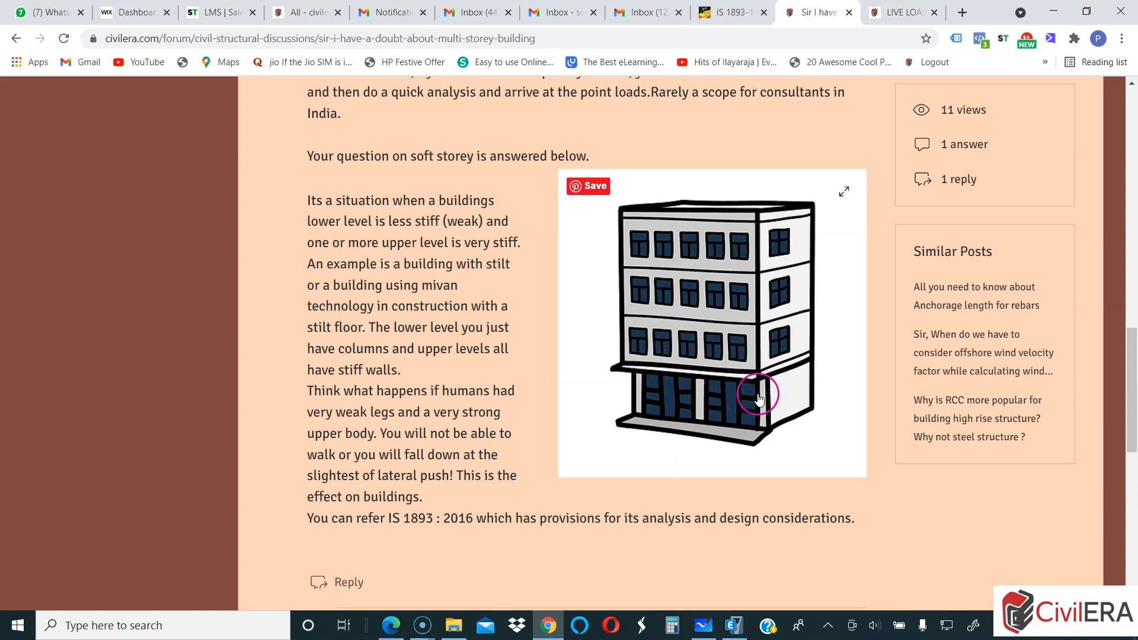
pyautogui.moveTo(765, 439)
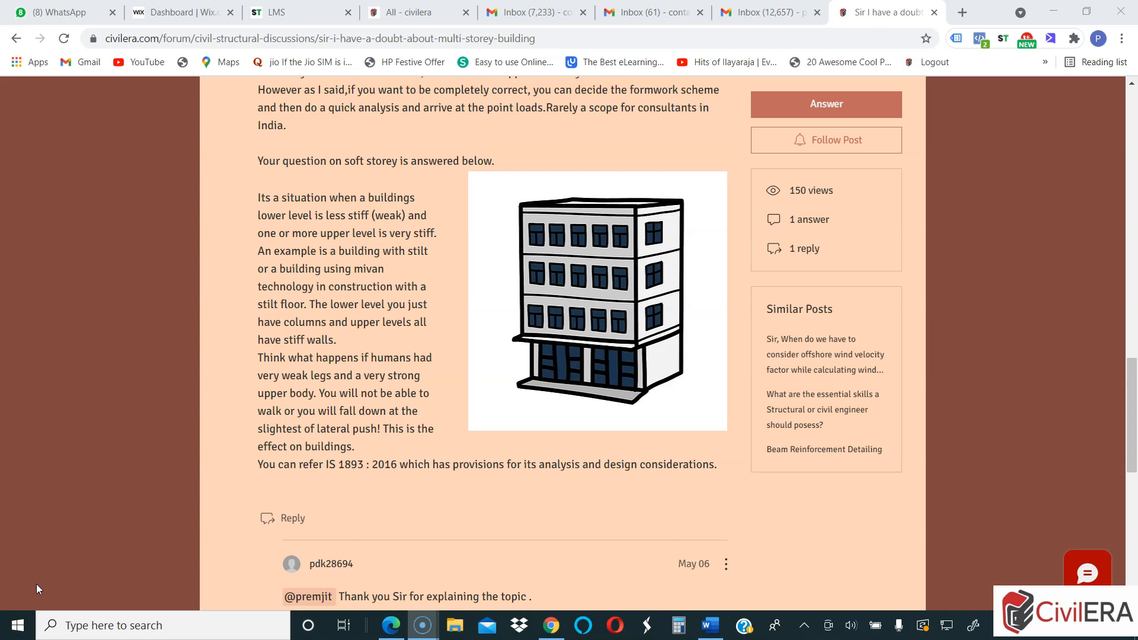
pyautogui.moveTo(281, 549)
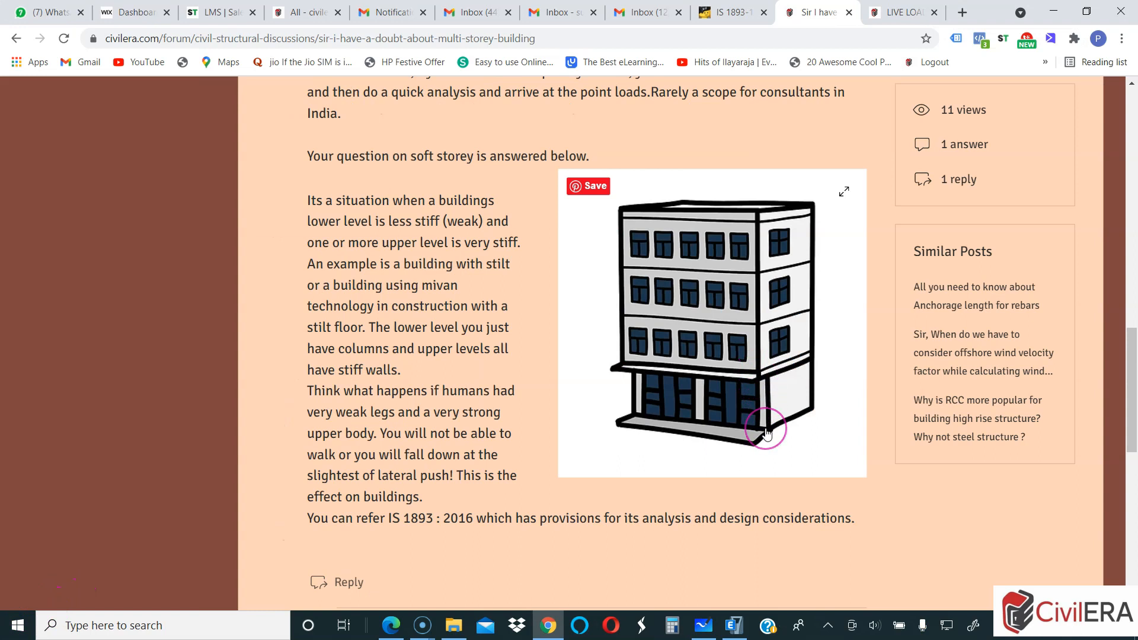
pyautogui.moveTo(704, 392)
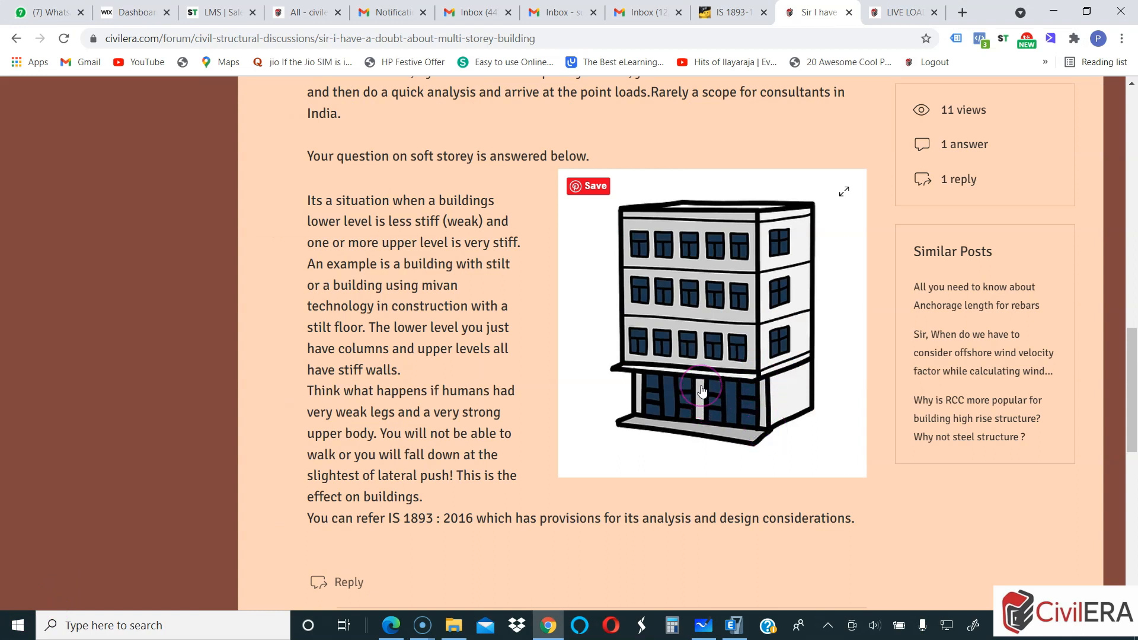
pyautogui.moveTo(766, 300)
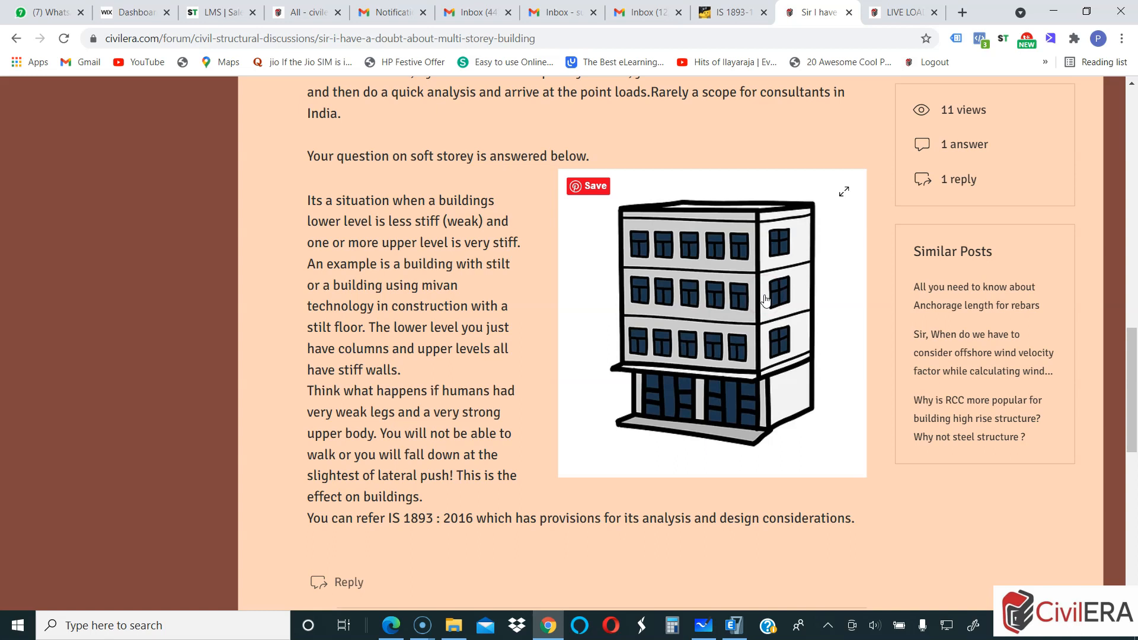
pyautogui.click(762, 295)
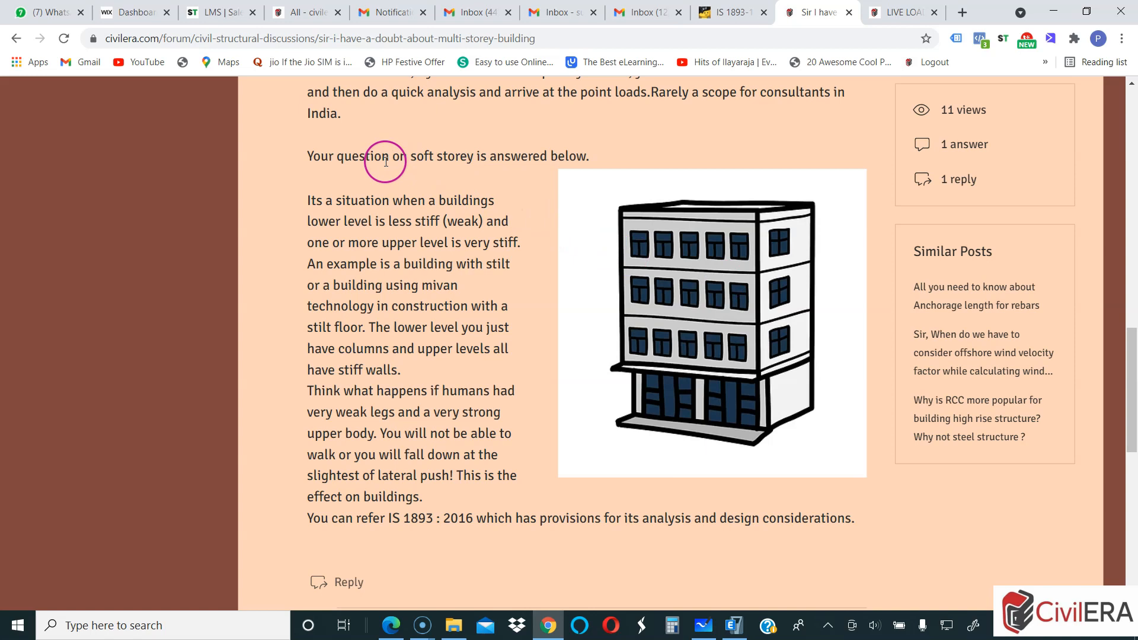
pyautogui.moveTo(468, 175)
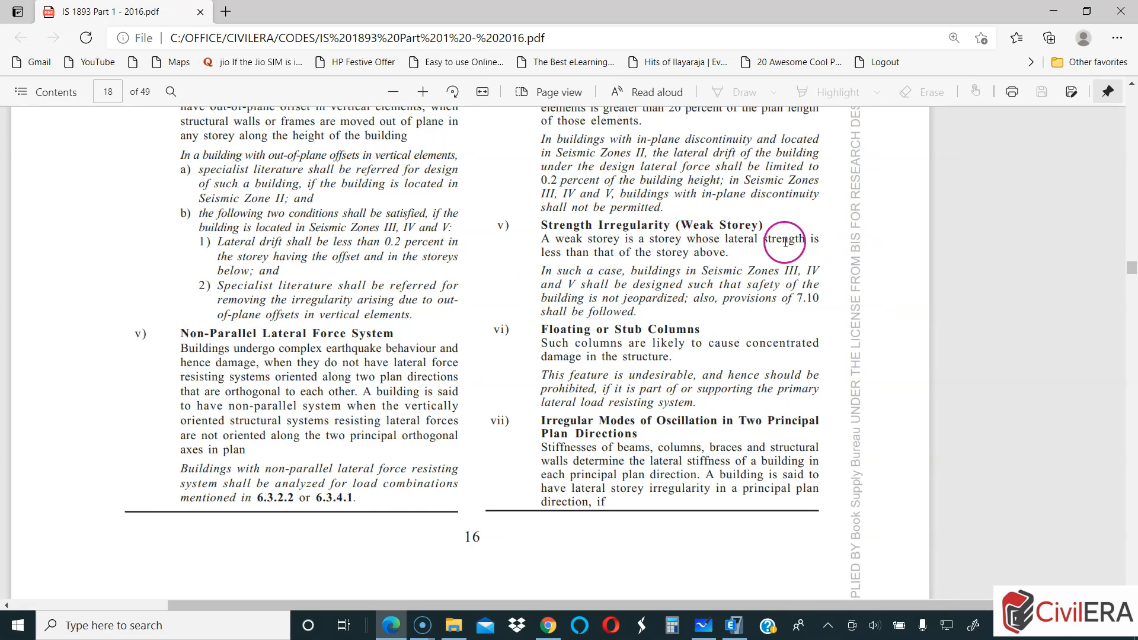
pyautogui.moveTo(725, 254)
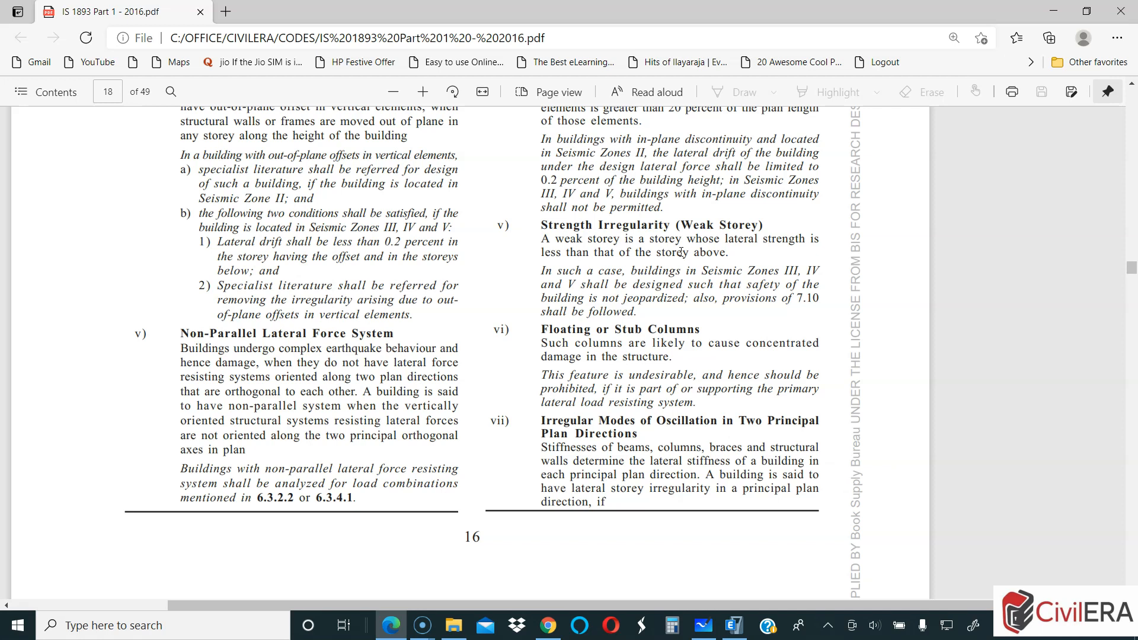
# Step: Highlight the phrase 'In such a case ... shall' in clause v) Strength Irregularity
pyautogui.moveTo(541, 270); pyautogui.dragTo(643, 271)
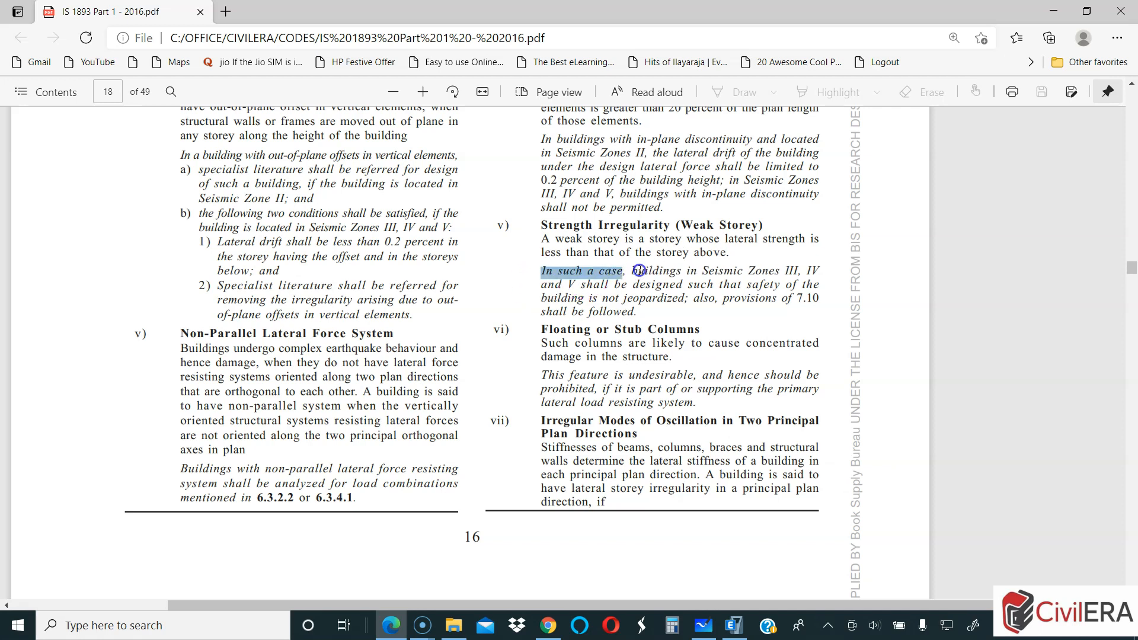
pyautogui.moveTo(643, 270); pyautogui.dragTo(730, 270)
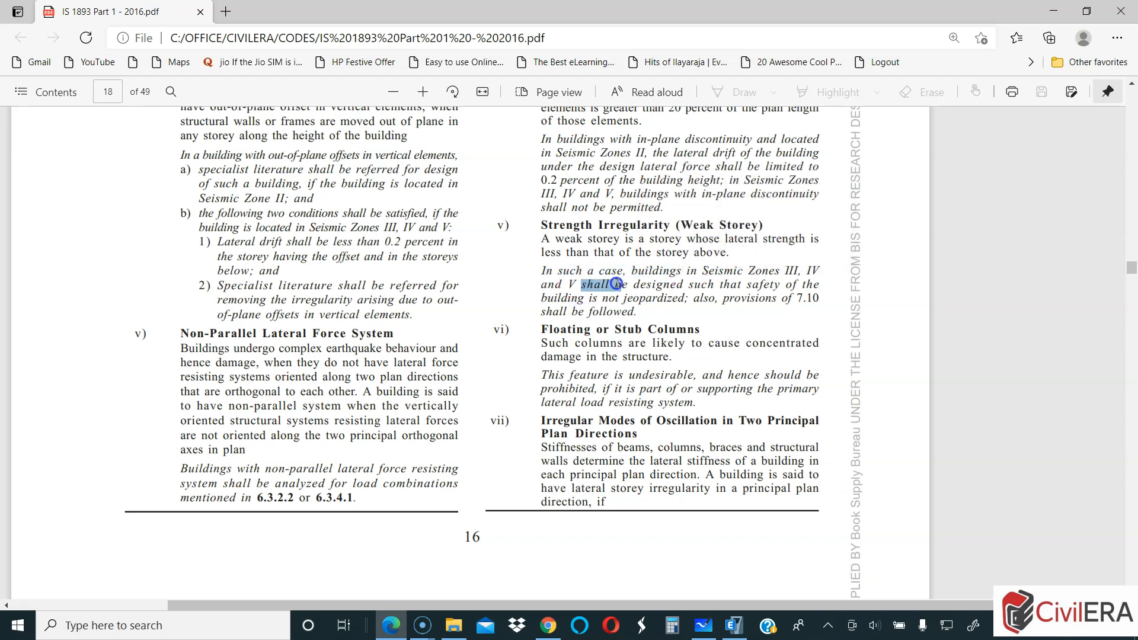
pyautogui.click(592, 293)
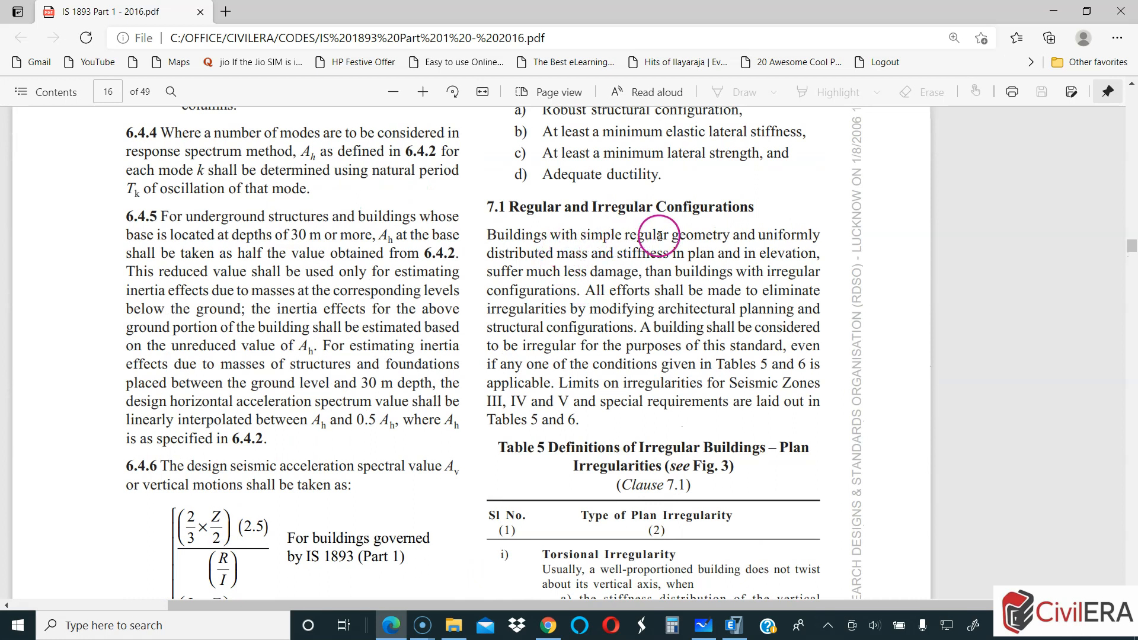
pyautogui.moveTo(547, 255)
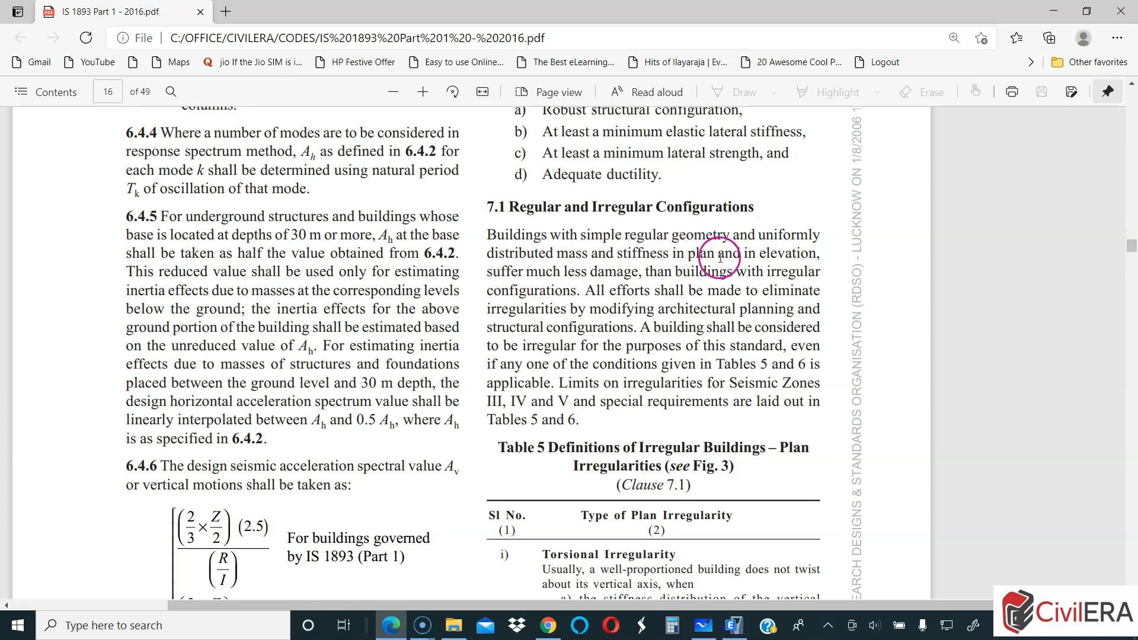
pyautogui.moveTo(553, 281)
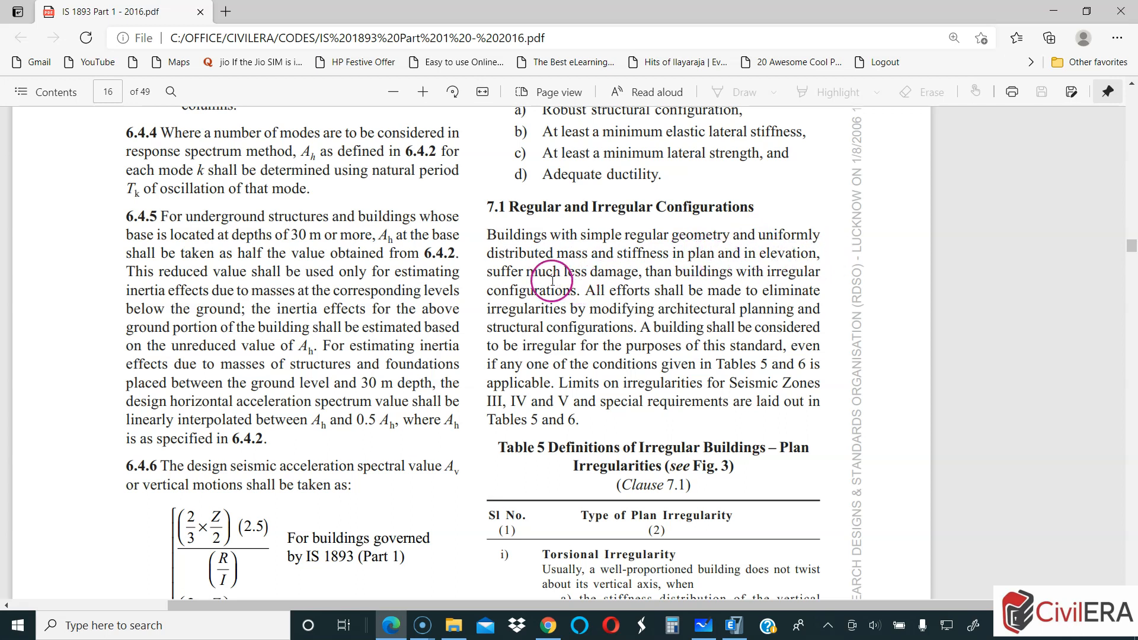
pyautogui.moveTo(733, 273)
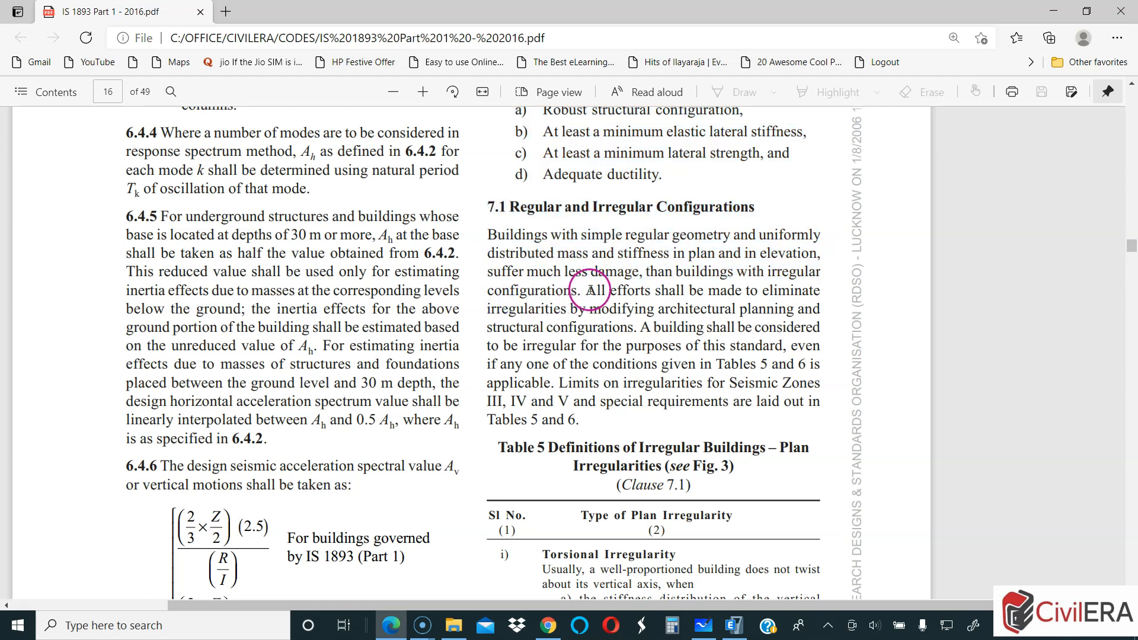
pyautogui.moveTo(551, 326)
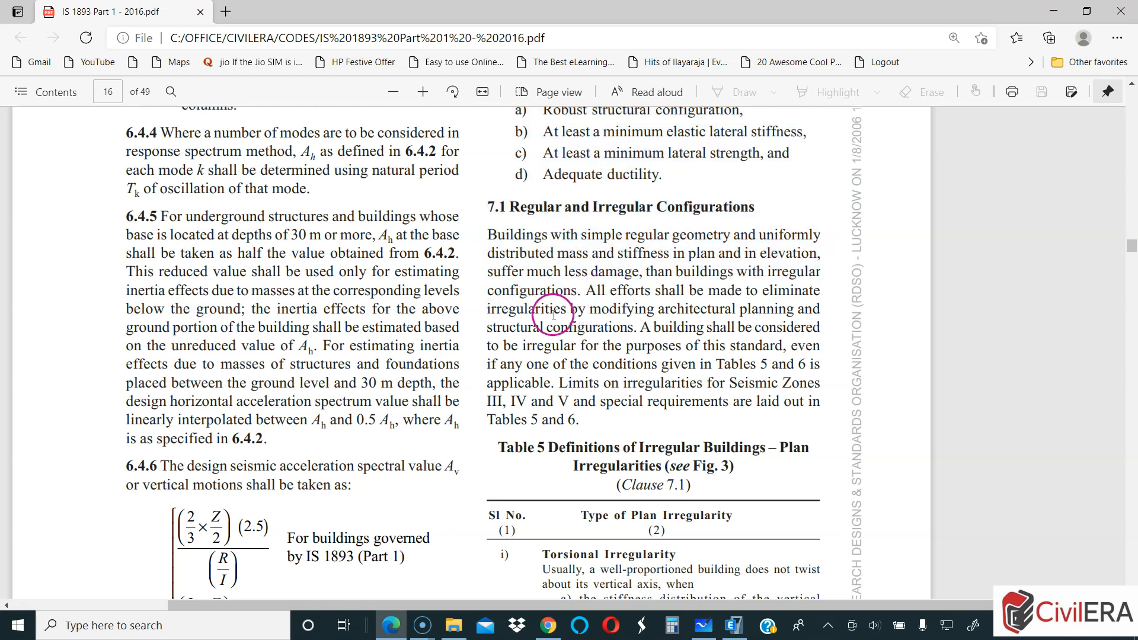
pyautogui.moveTo(690, 327)
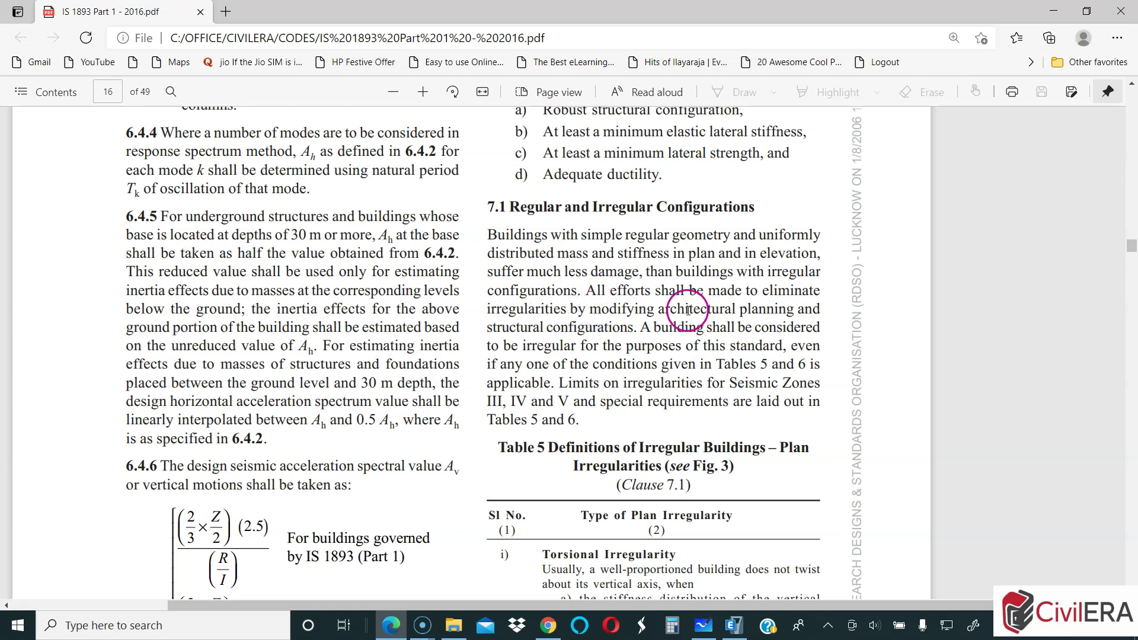
pyautogui.moveTo(576, 348)
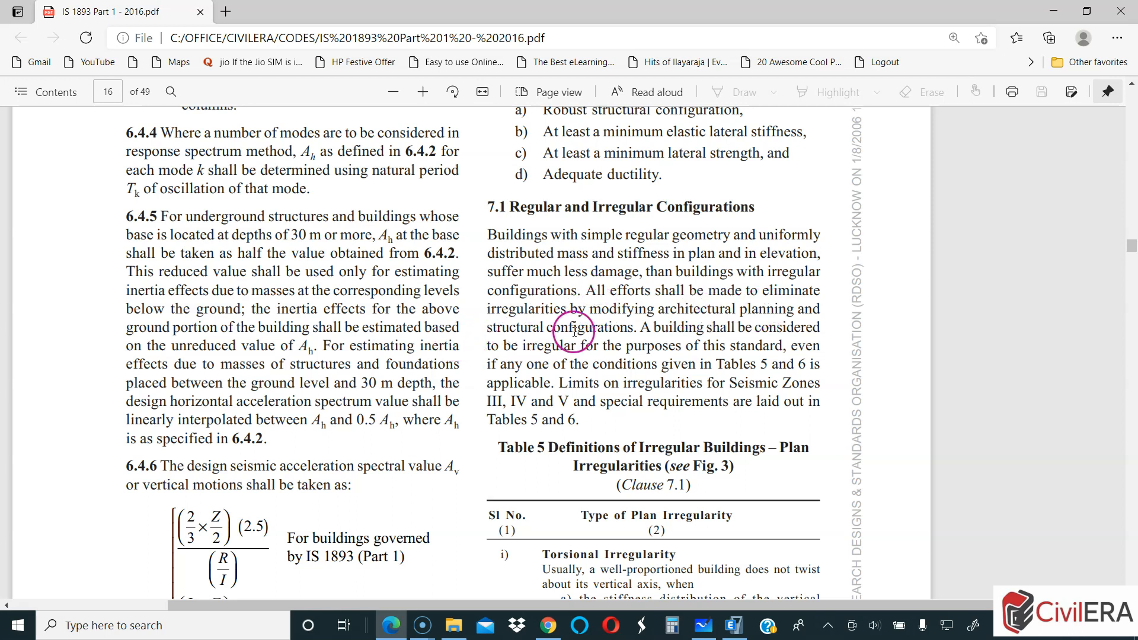
pyautogui.moveTo(601, 329)
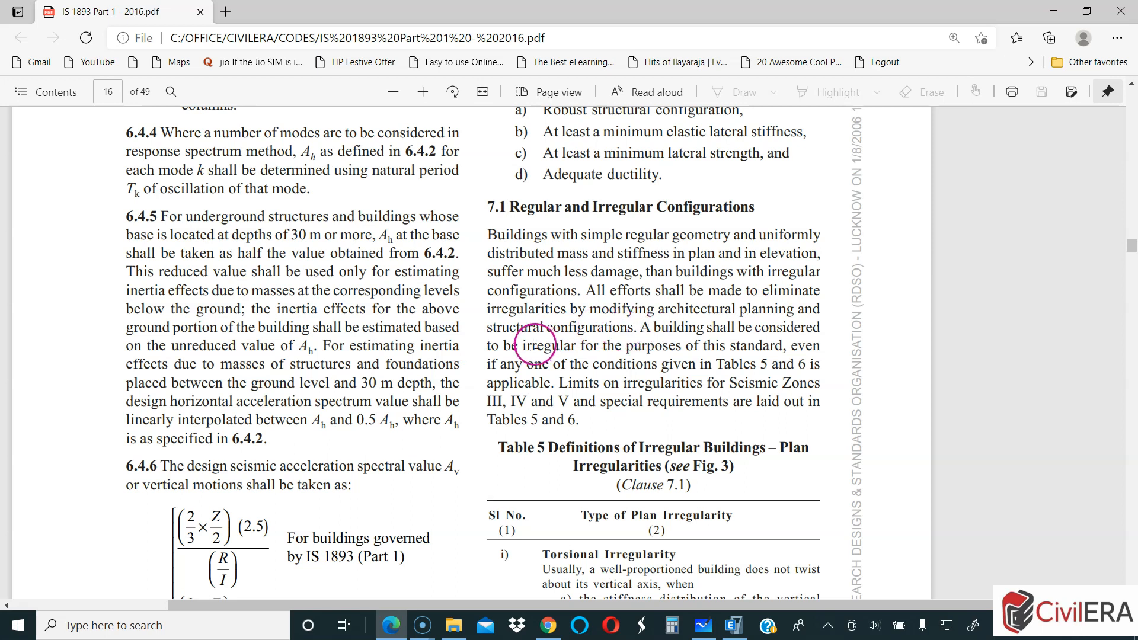
pyautogui.moveTo(615, 343)
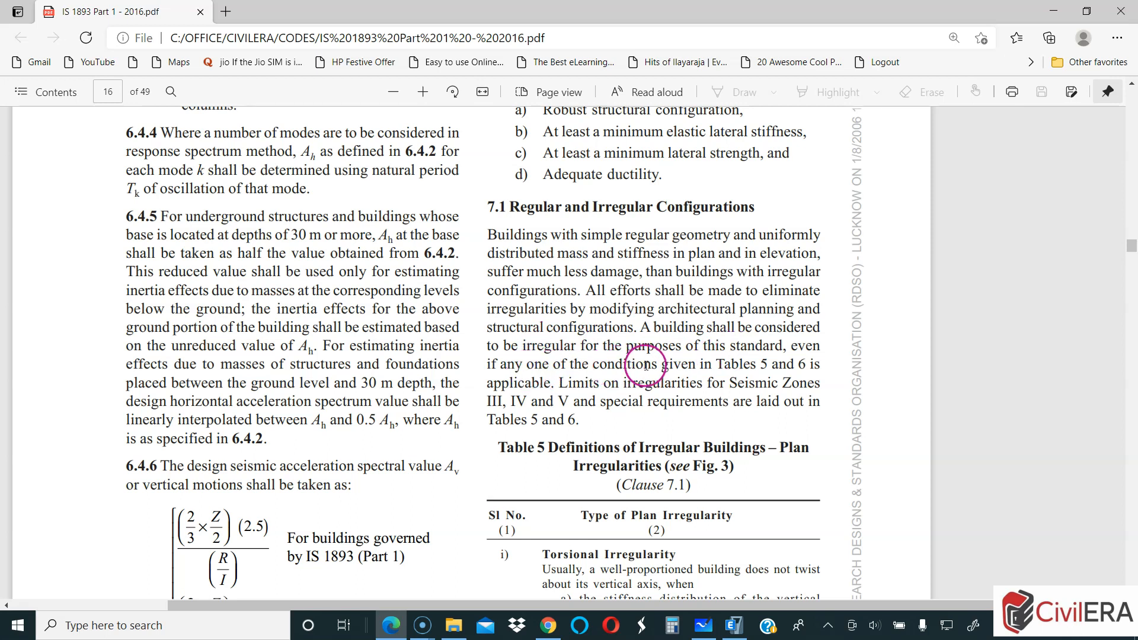
pyautogui.moveTo(635, 362)
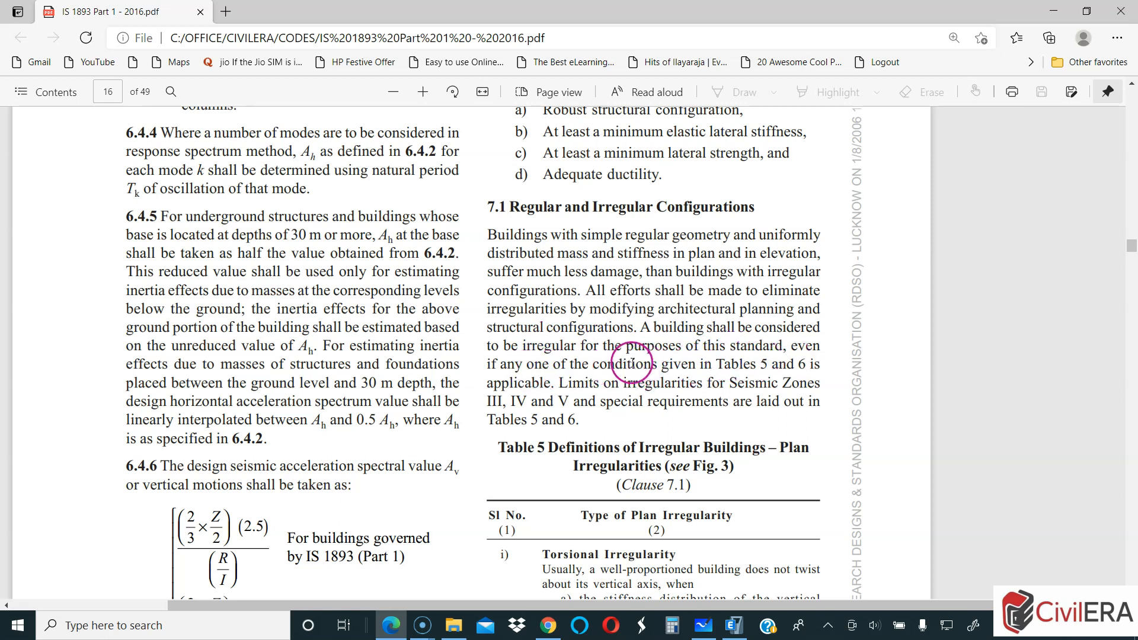
pyautogui.scroll(-3)
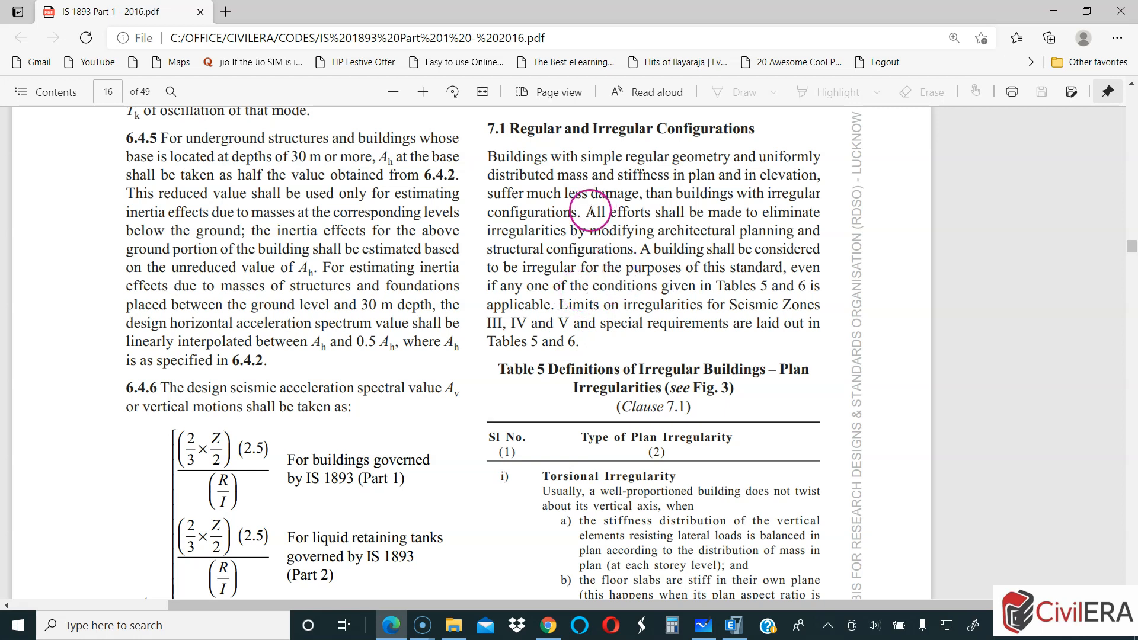
pyautogui.moveTo(550, 156); pyautogui.dragTo(675, 231)
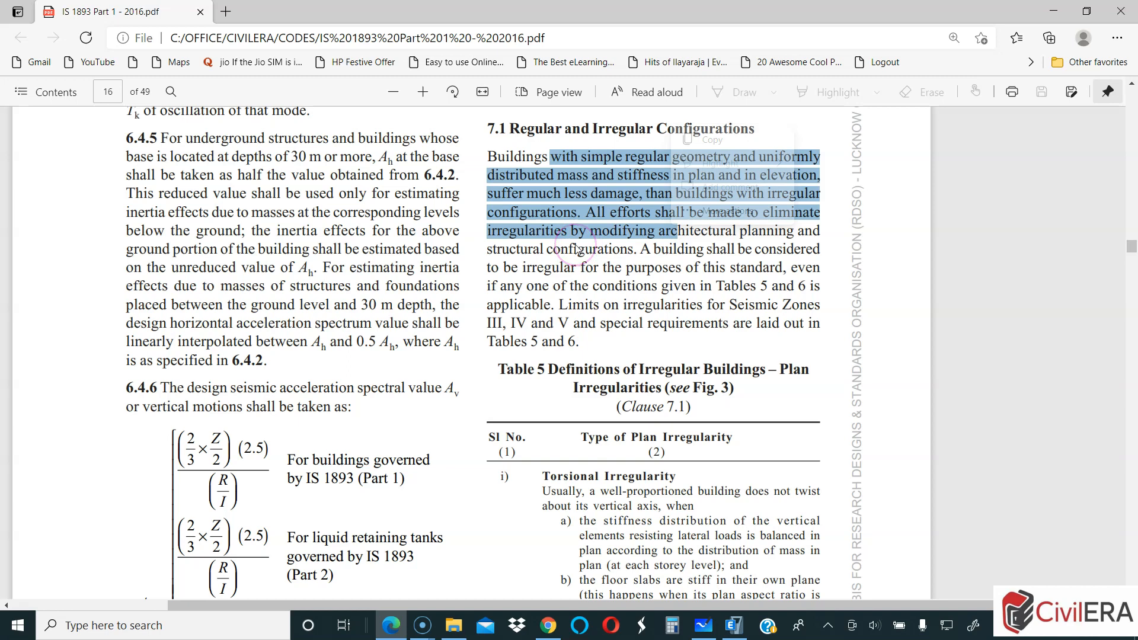
# Step: Scroll through pages 17-18 to figure 4A Stiffness Irregularity (Soft Storey) on page 19
pyautogui.scroll(-3)
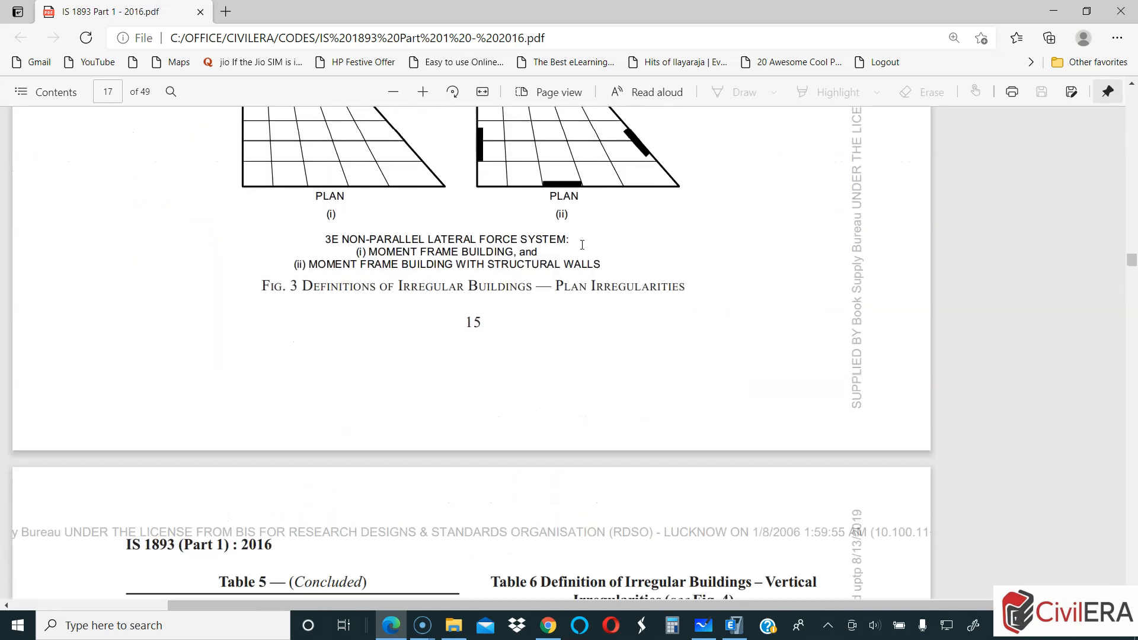
pyautogui.scroll(-3)
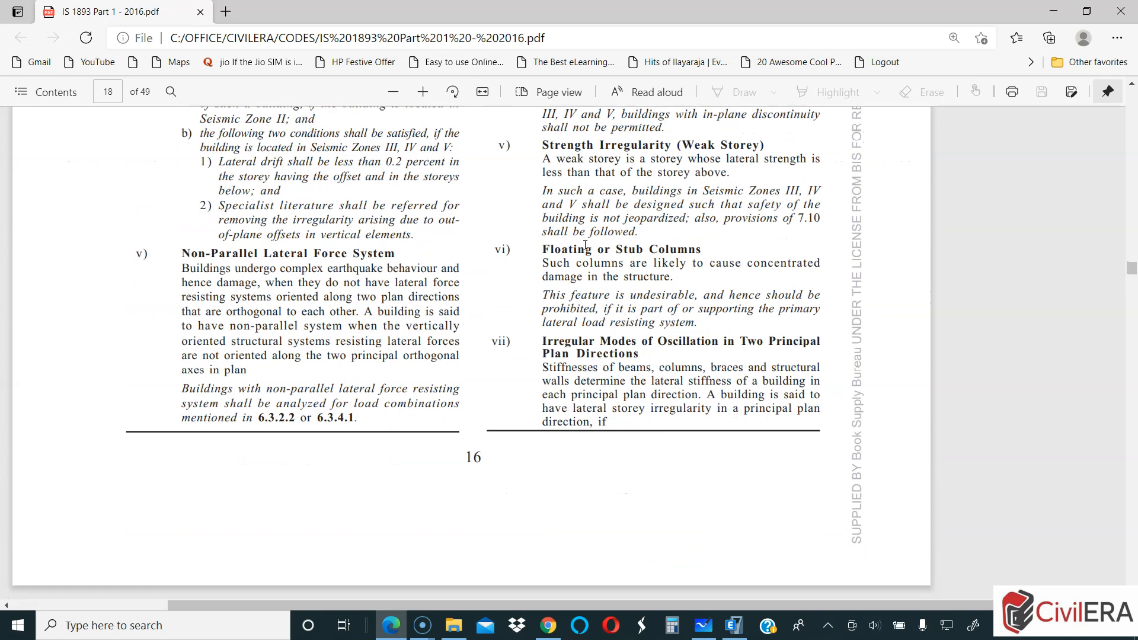
pyautogui.scroll(-3)
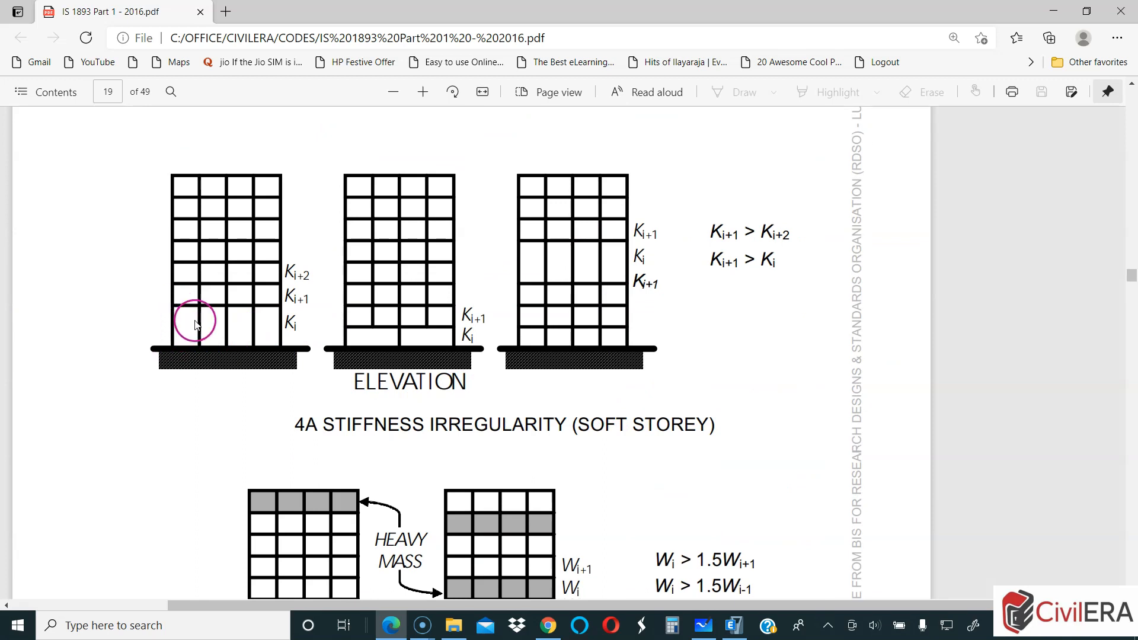
pyautogui.moveTo(194, 321); pyautogui.dragTo(181, 292)
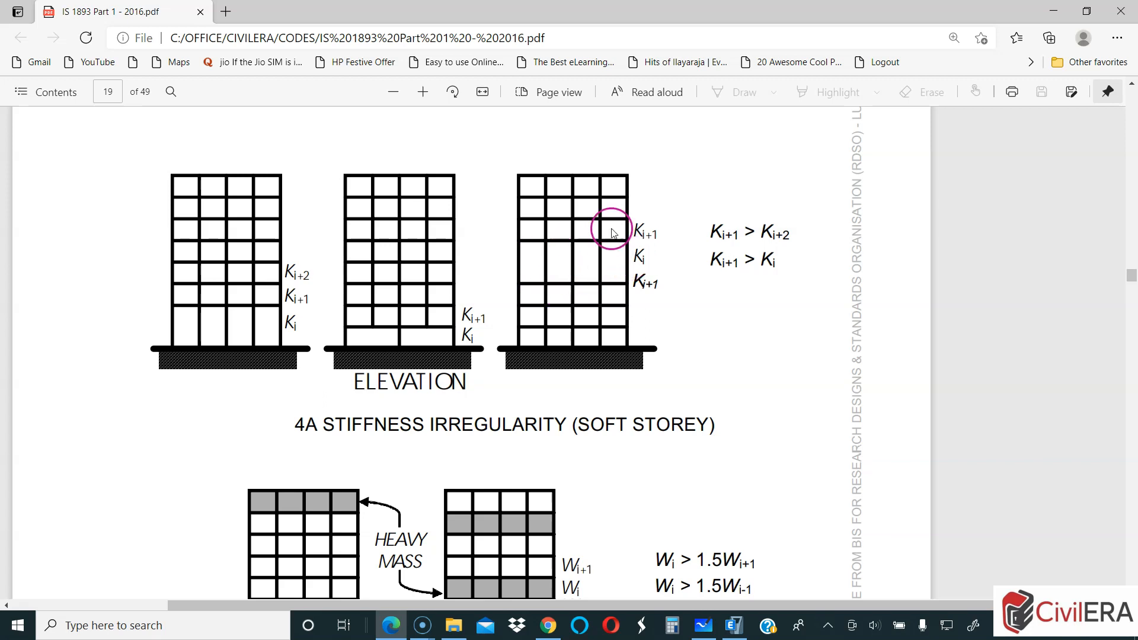
pyautogui.moveTo(613, 395)
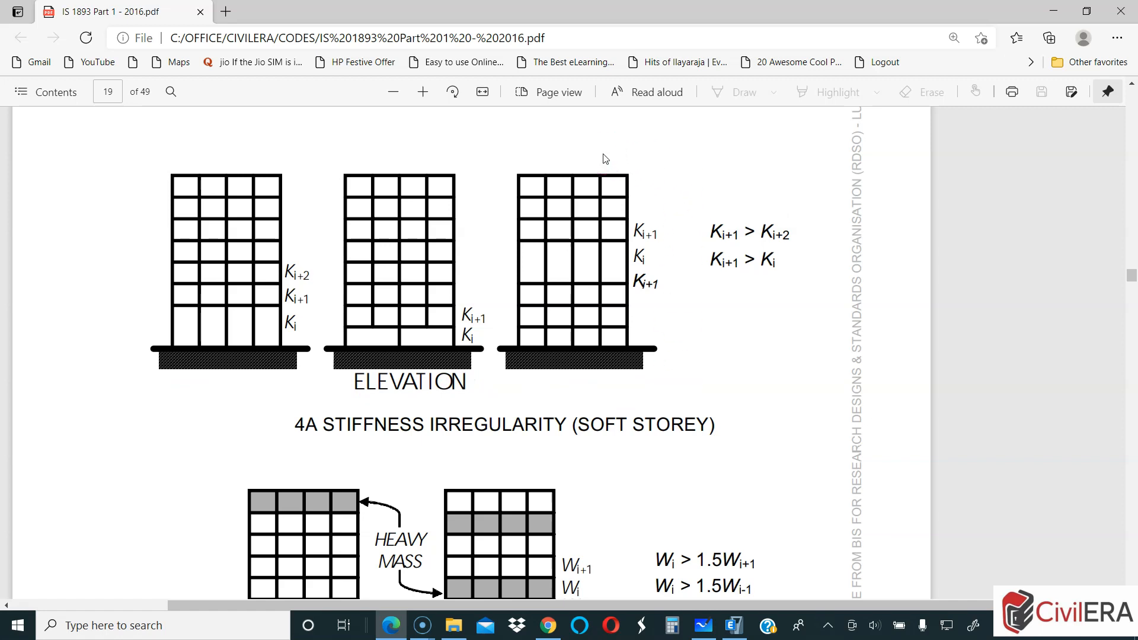
# Step: Scroll to figure 4E Strength Irregularity (Weak Storey) on page 20
pyautogui.scroll(-3)
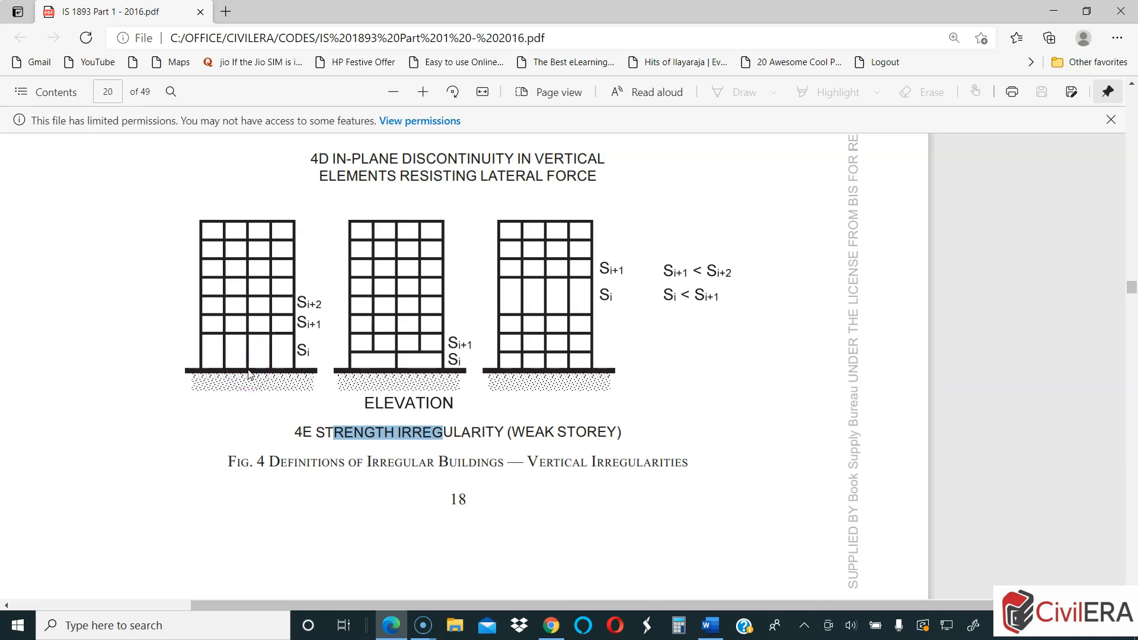
pyautogui.moveTo(234, 382)
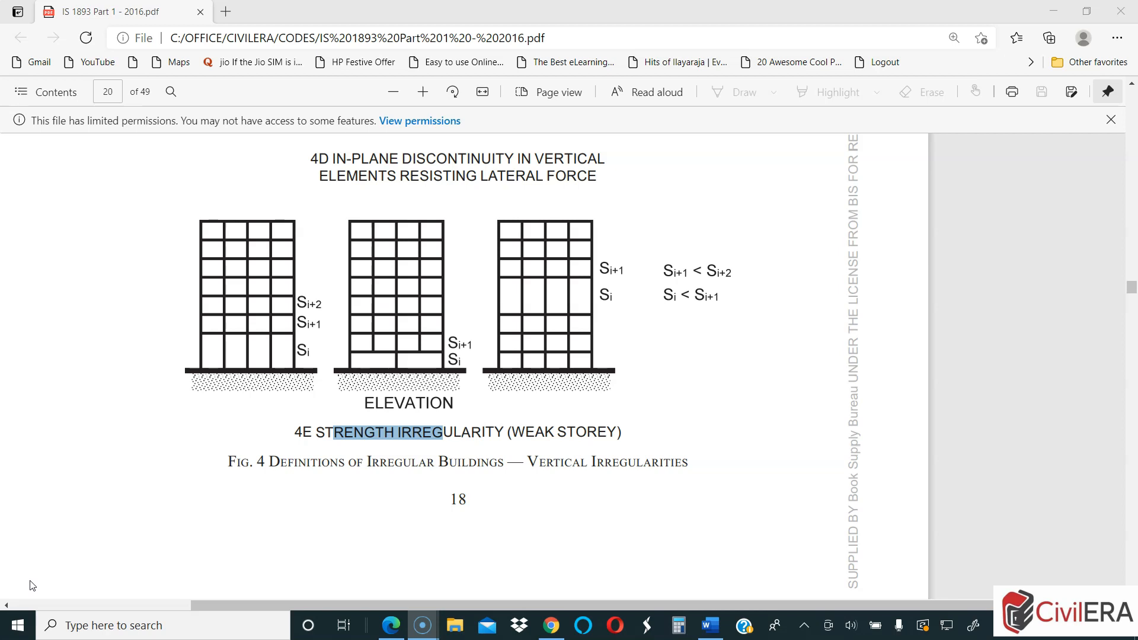
pyautogui.moveTo(47, 575)
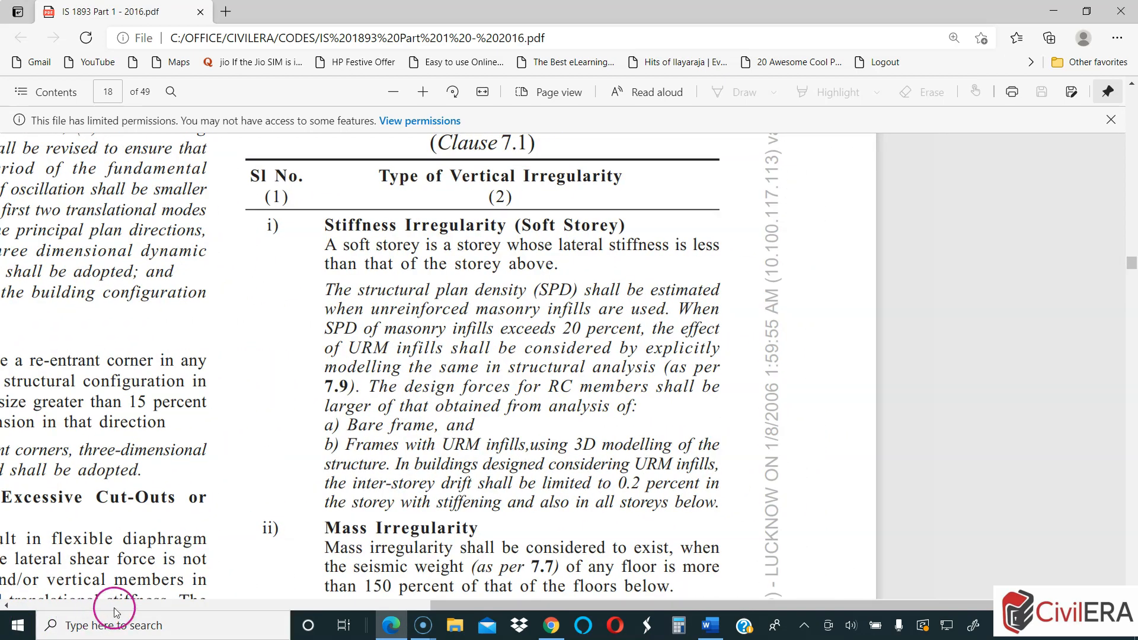
pyautogui.moveTo(114, 628)
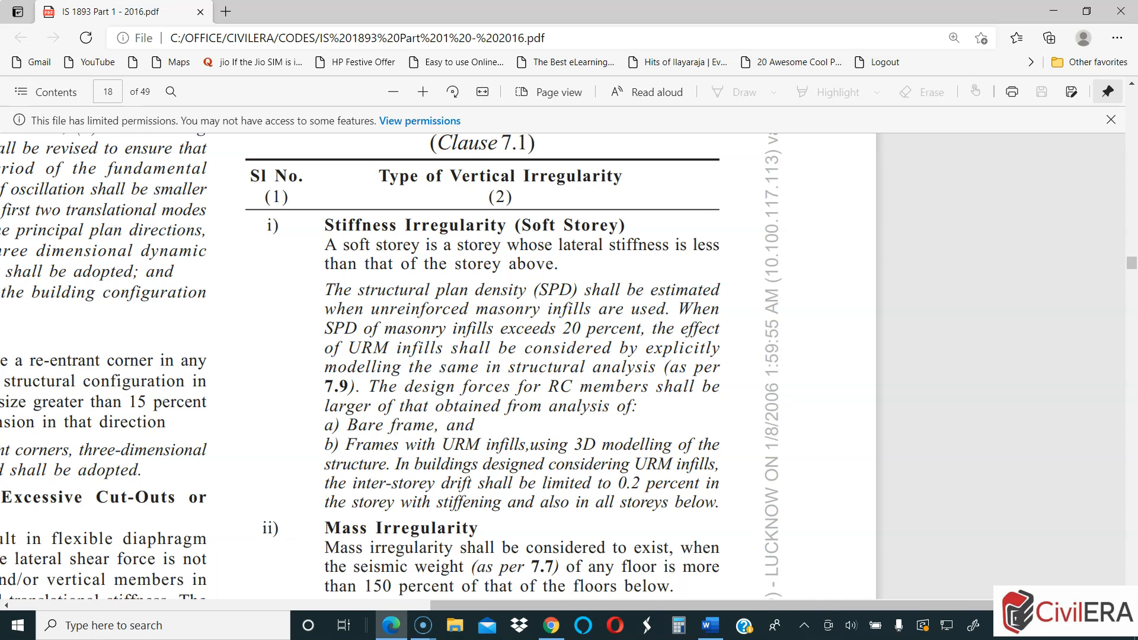
# Step: Scroll to Table 6's Stiffness Irregularity (Soft Storey) definition before moving to the 2002 PDF
pyautogui.scroll(-3)
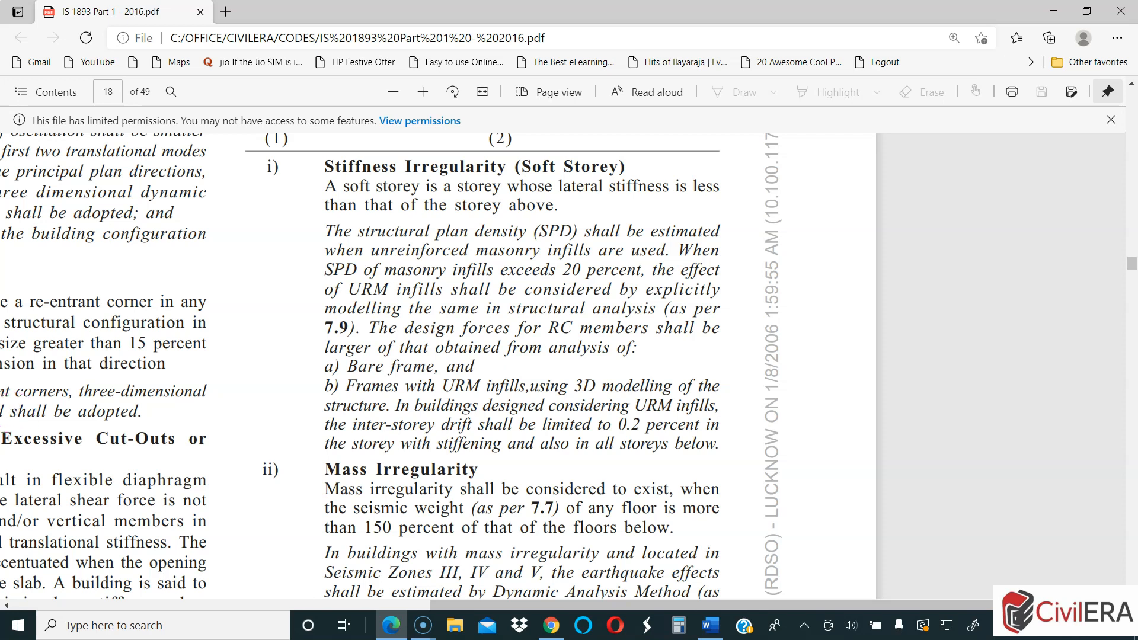
pyautogui.moveTo(77, 394)
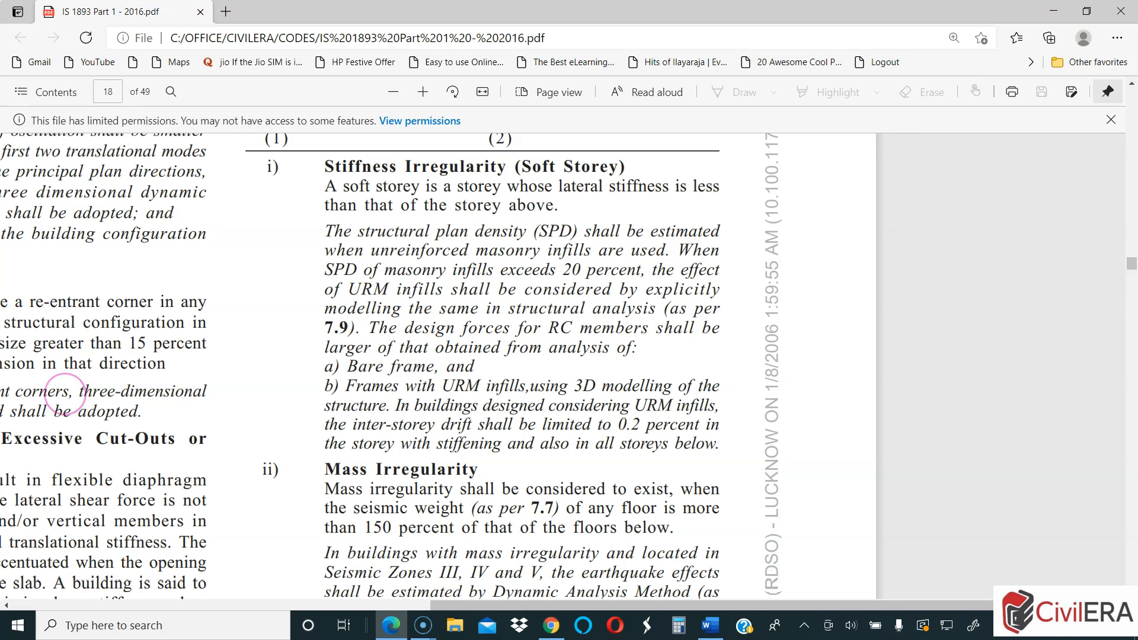
pyautogui.scroll(-3)
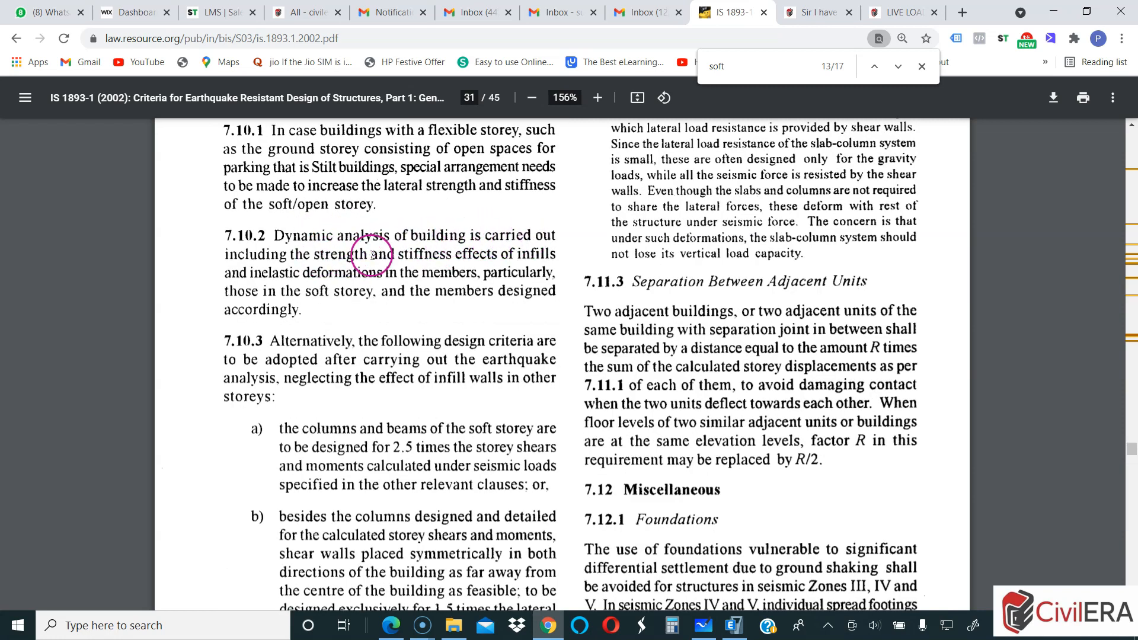
# Step: Scroll the 2002 PDF to clause 7.10.3 with soft storey design alternatives a) and b)
pyautogui.scroll(-3)
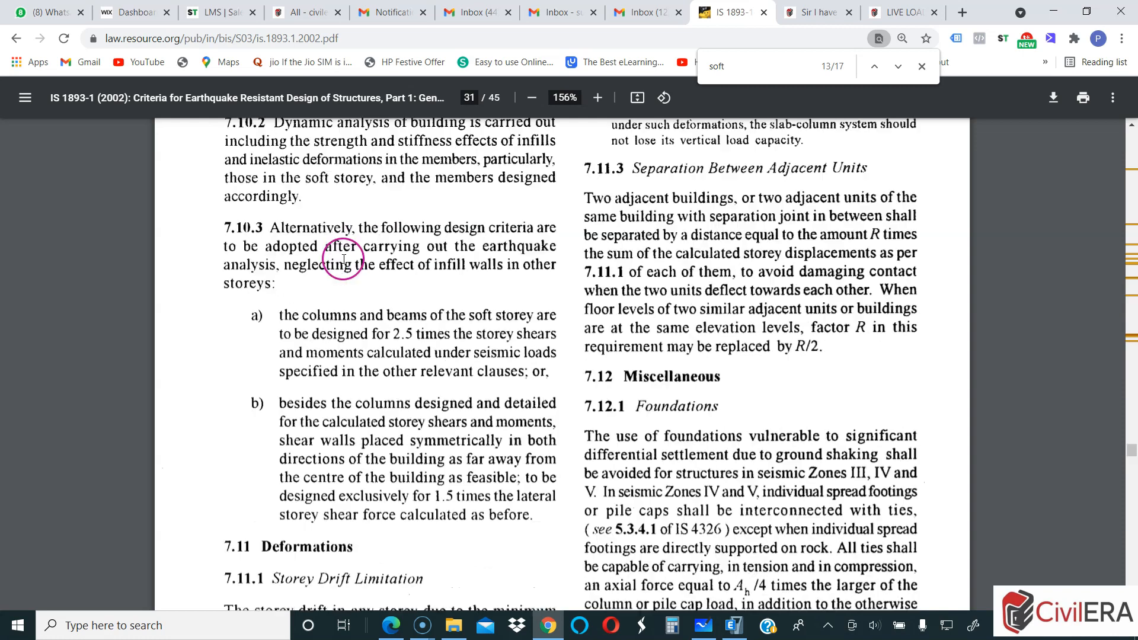
pyautogui.scroll(-3)
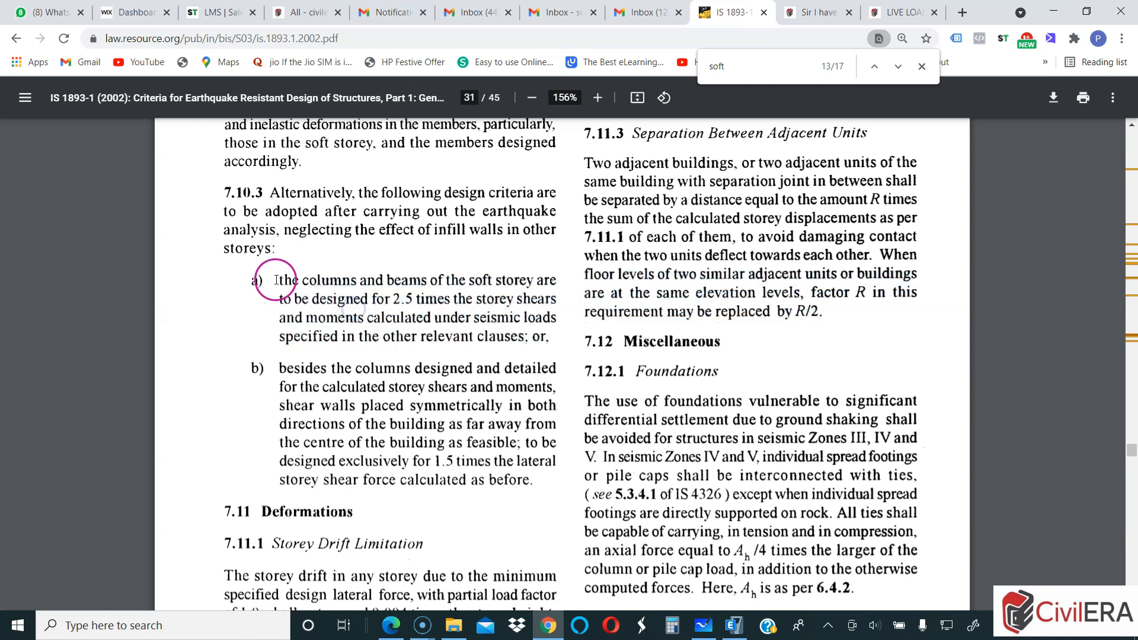
pyautogui.moveTo(282, 252)
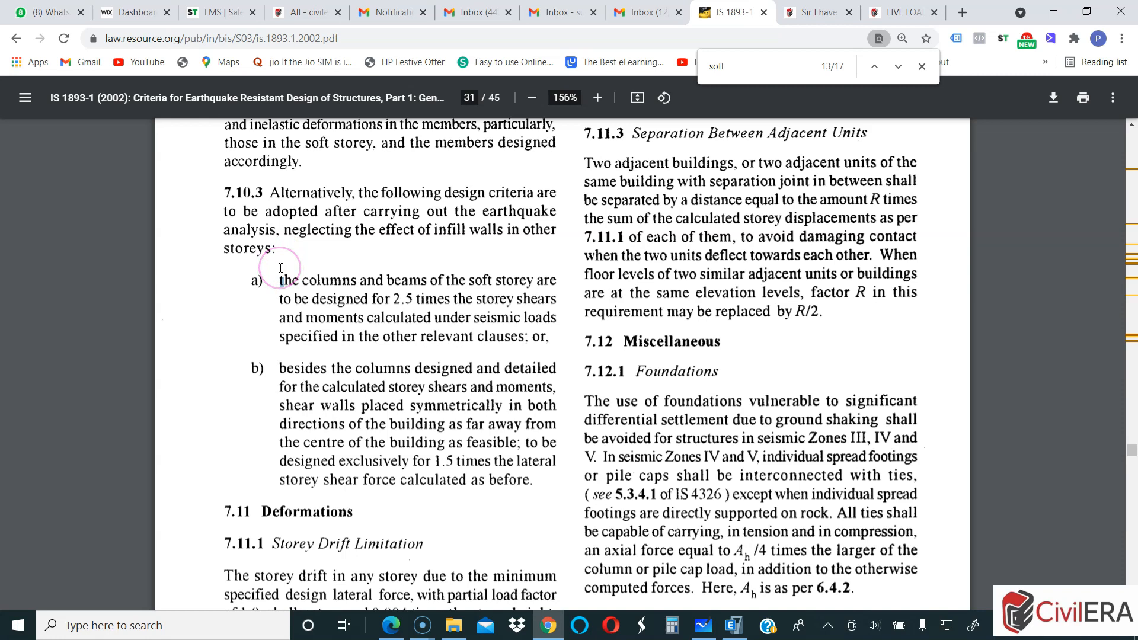
pyautogui.scroll(-3)
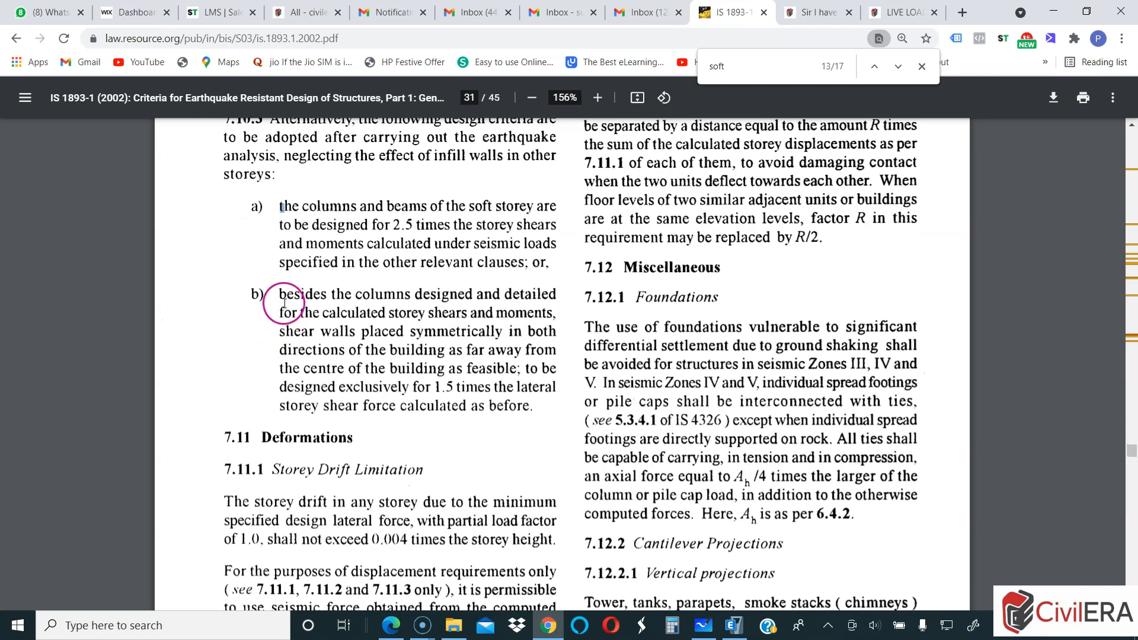